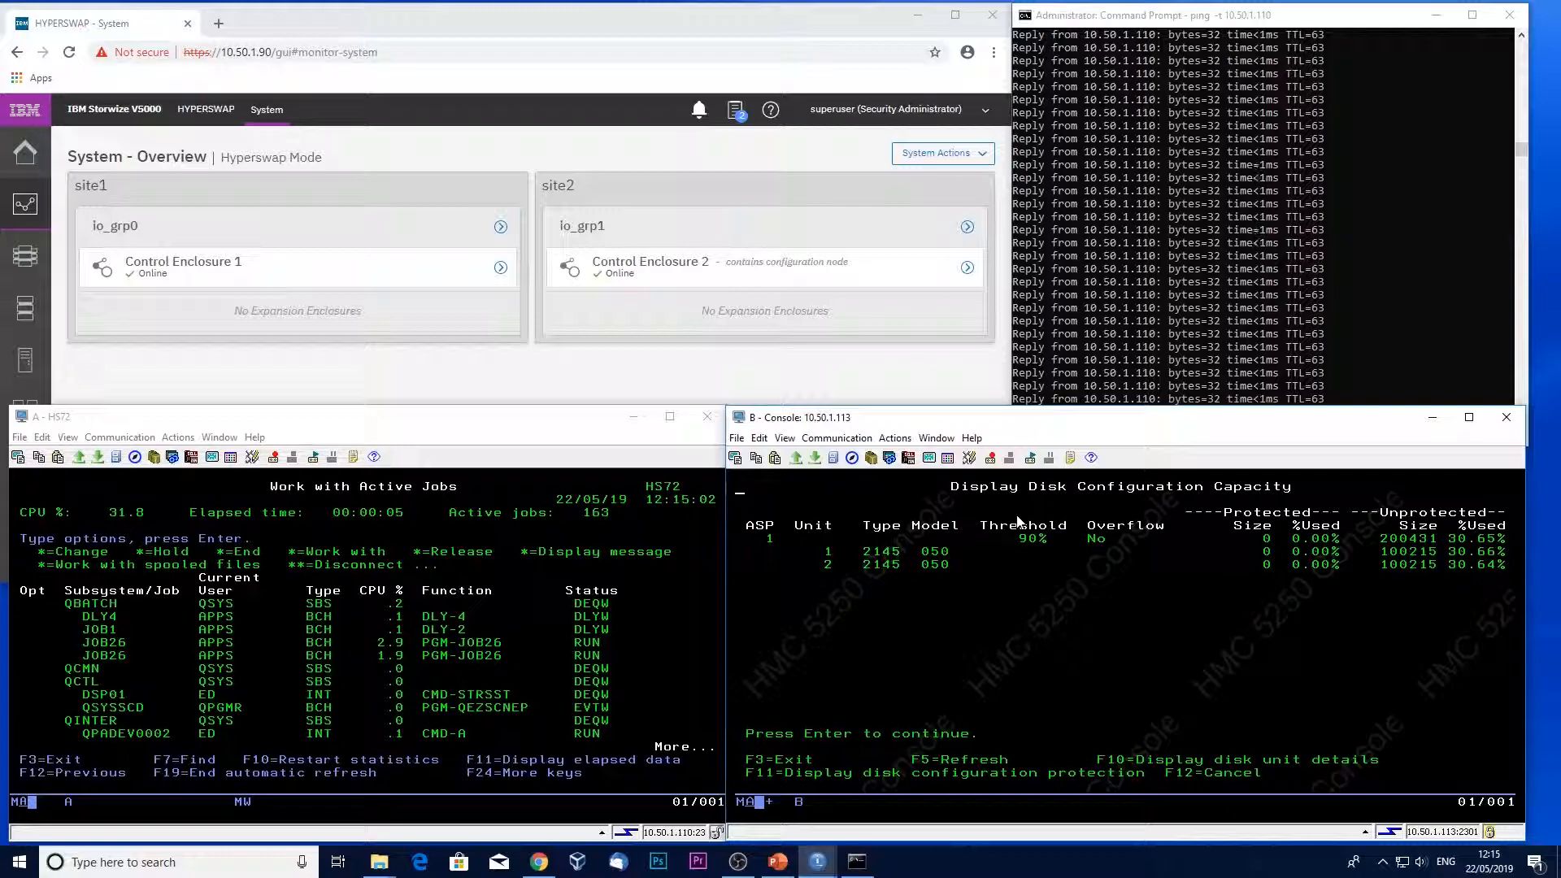
{"action": "mouse_move", "coordinate": [1160, 269]}
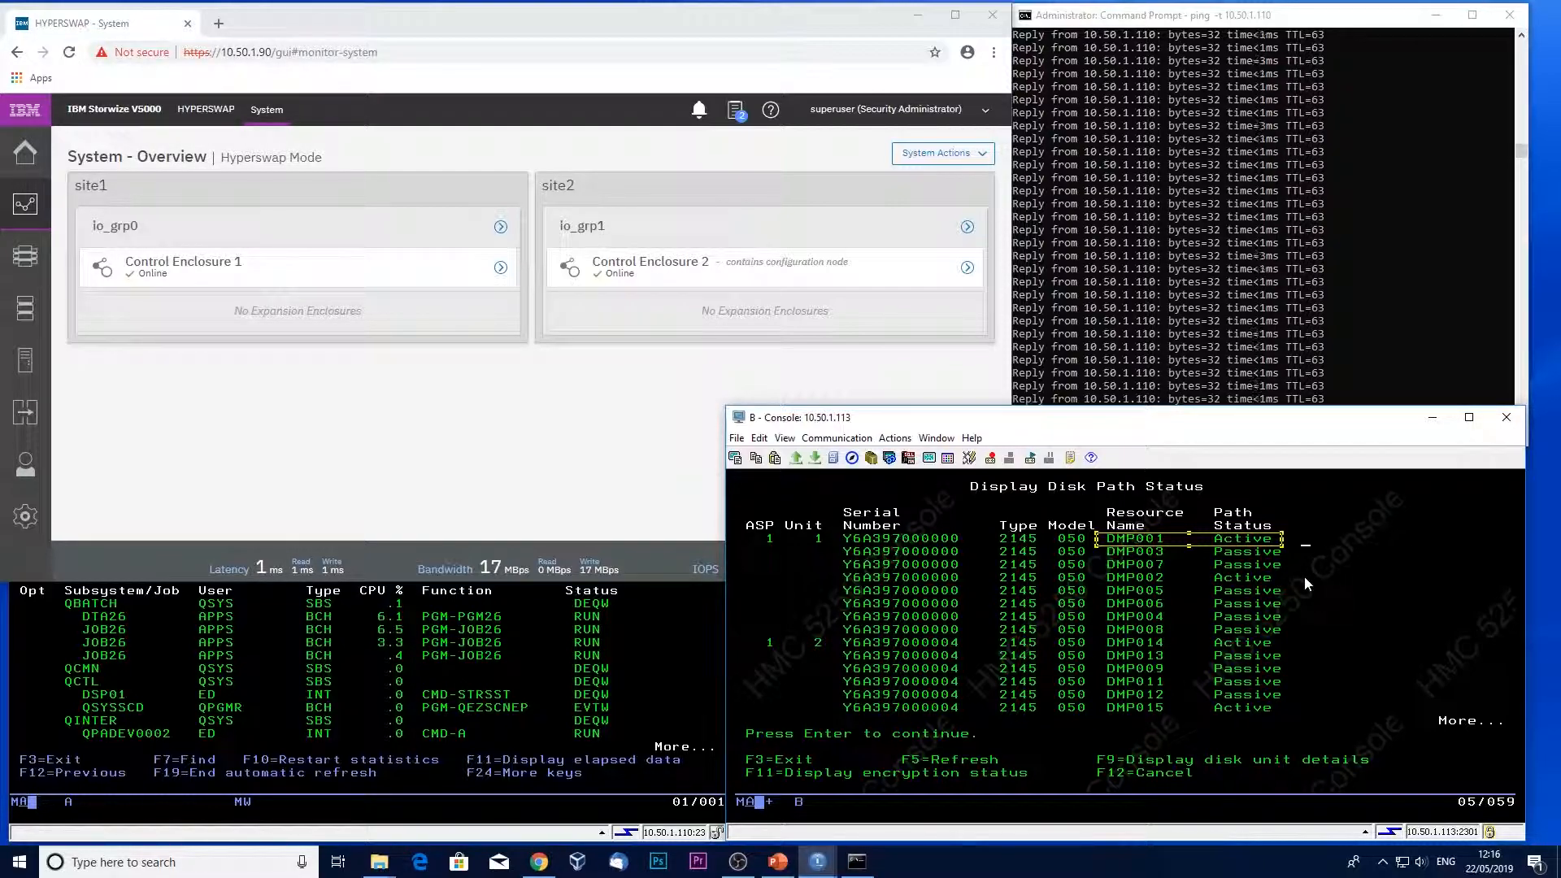
{"action": "left_click", "coordinate": [573, 431]}
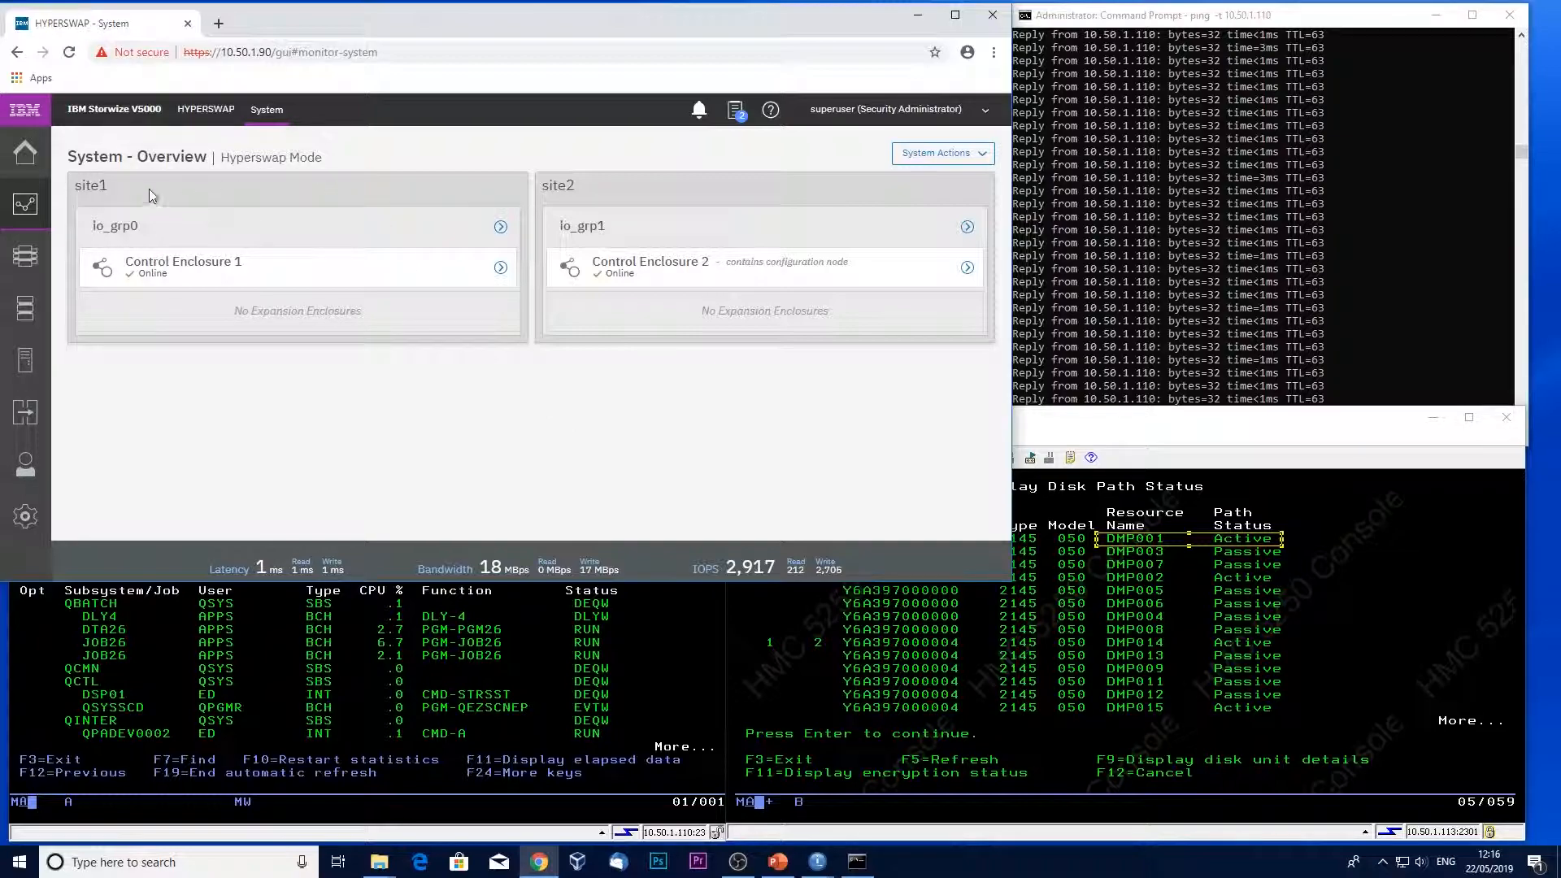
{"action": "double_click", "coordinate": [89, 185]}
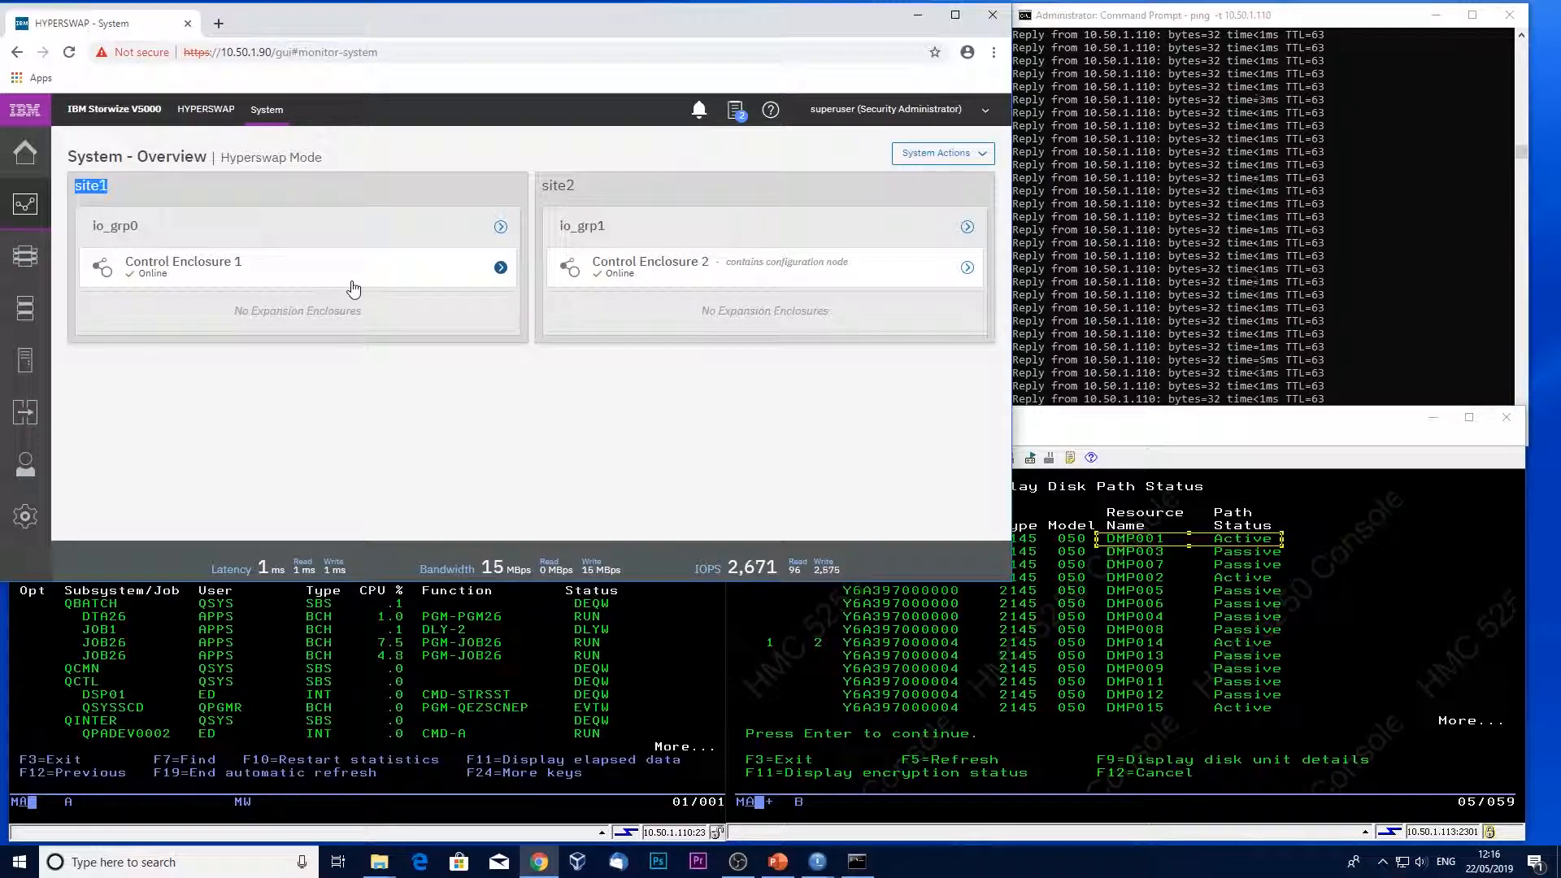
{"action": "mouse_move", "coordinate": [27, 307]}
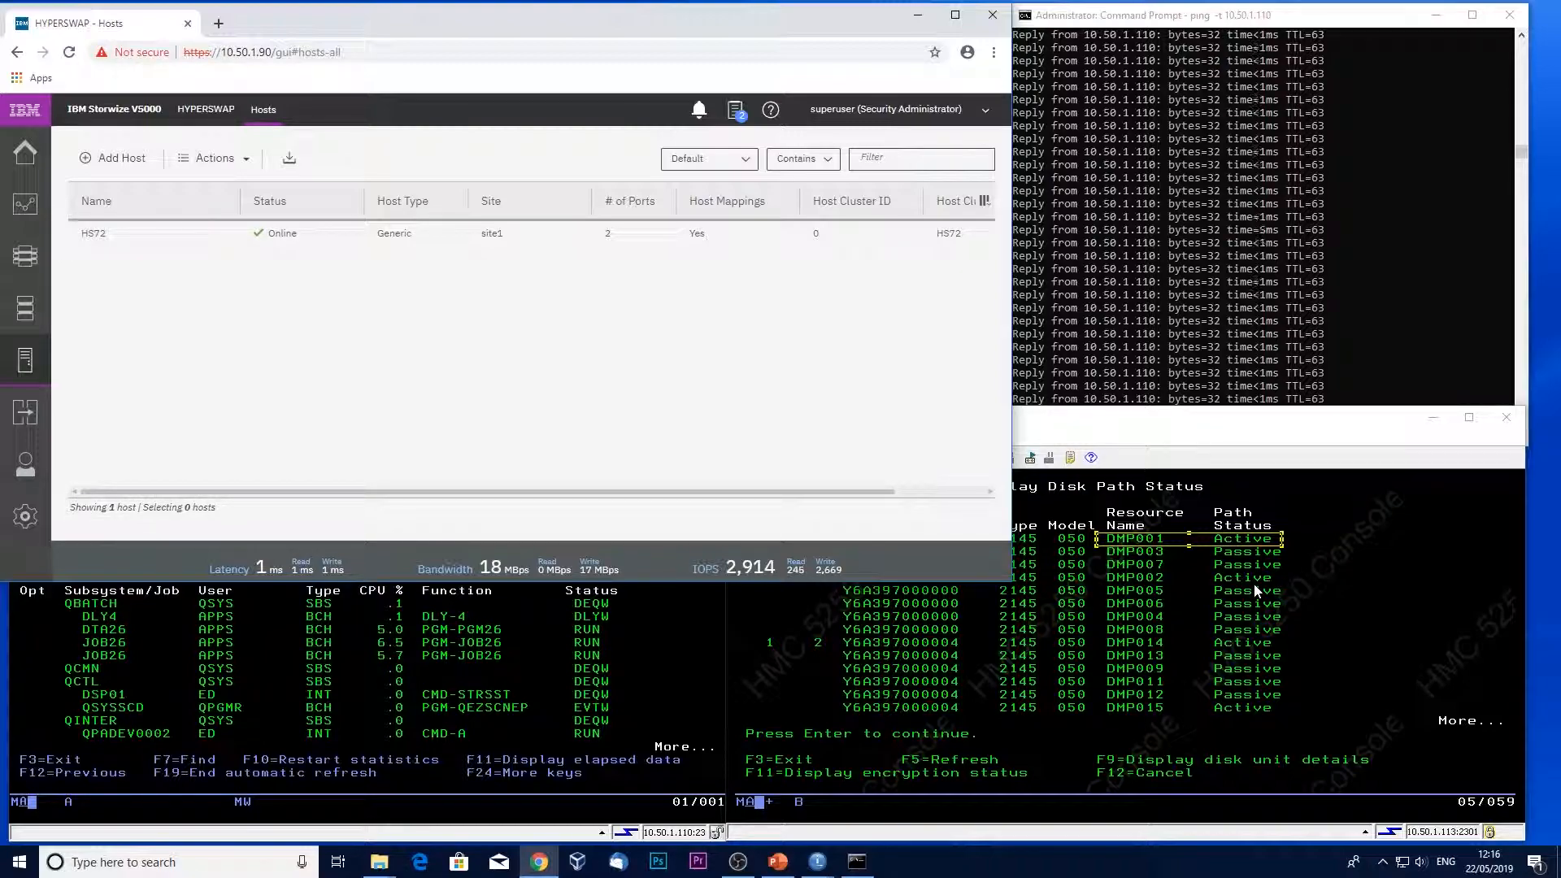
{"action": "mouse_move", "coordinate": [25, 203]}
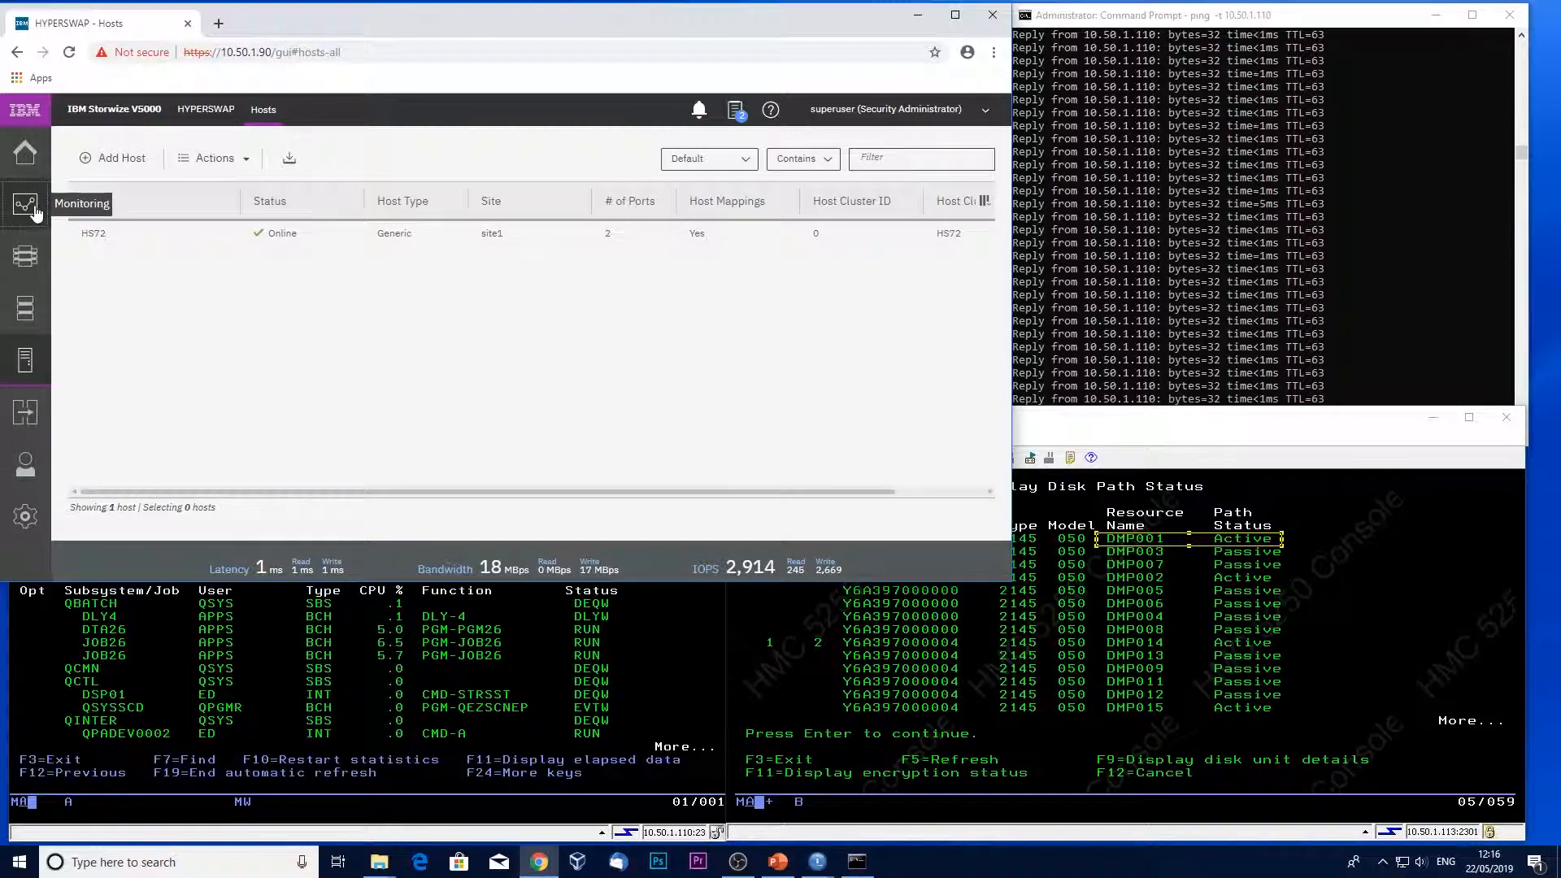
{"action": "left_click", "coordinate": [25, 204]}
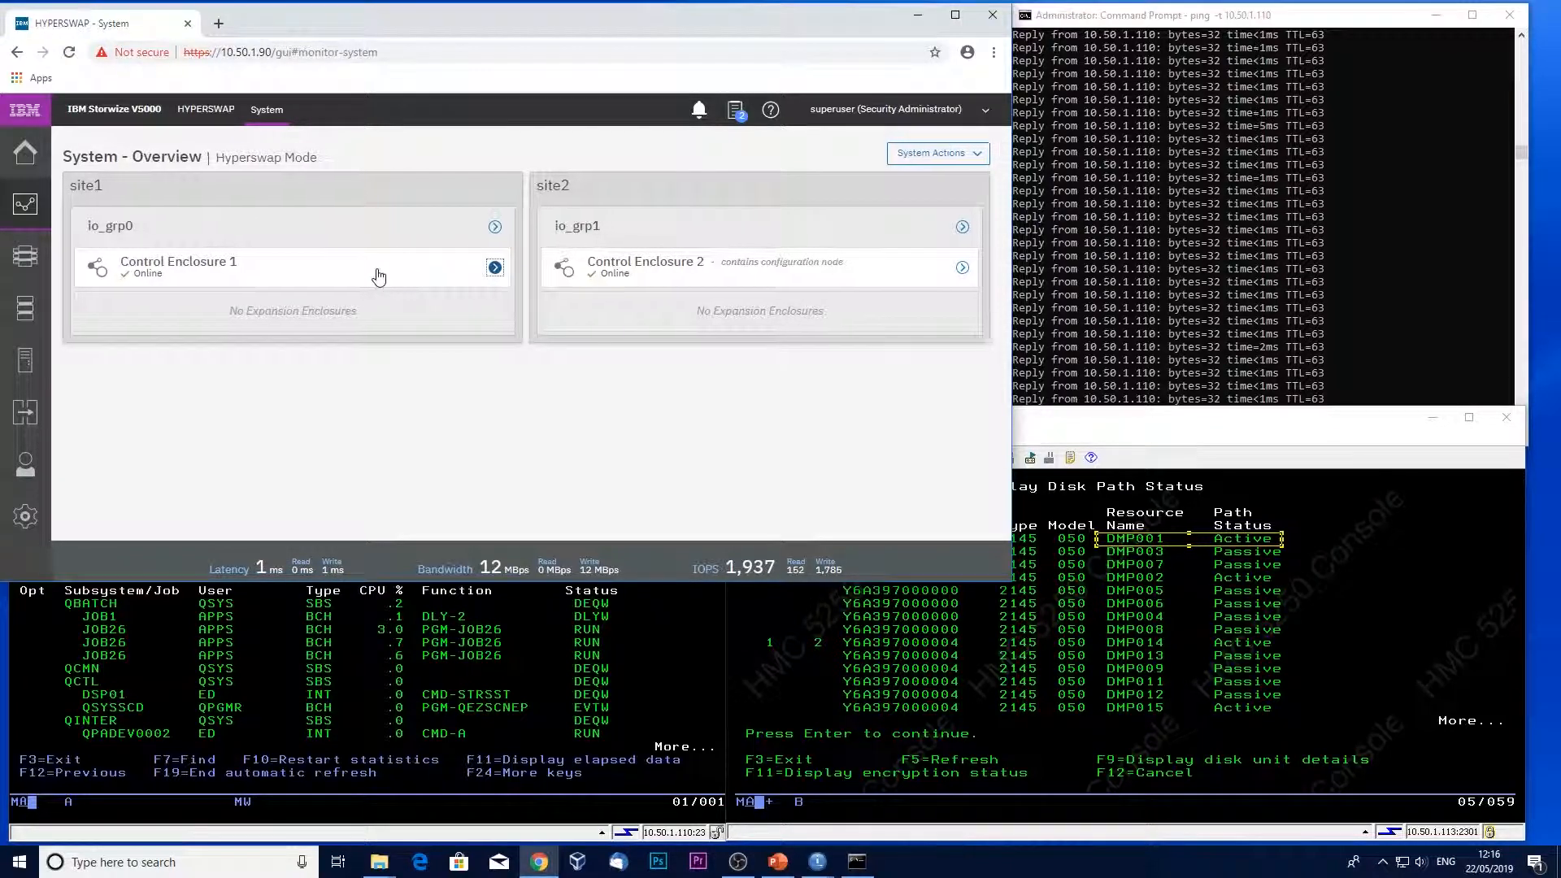
- Power off Control Enclosure 1, confirming with the code 'nWQQc'
{"action": "left_click", "coordinate": [495, 267]}
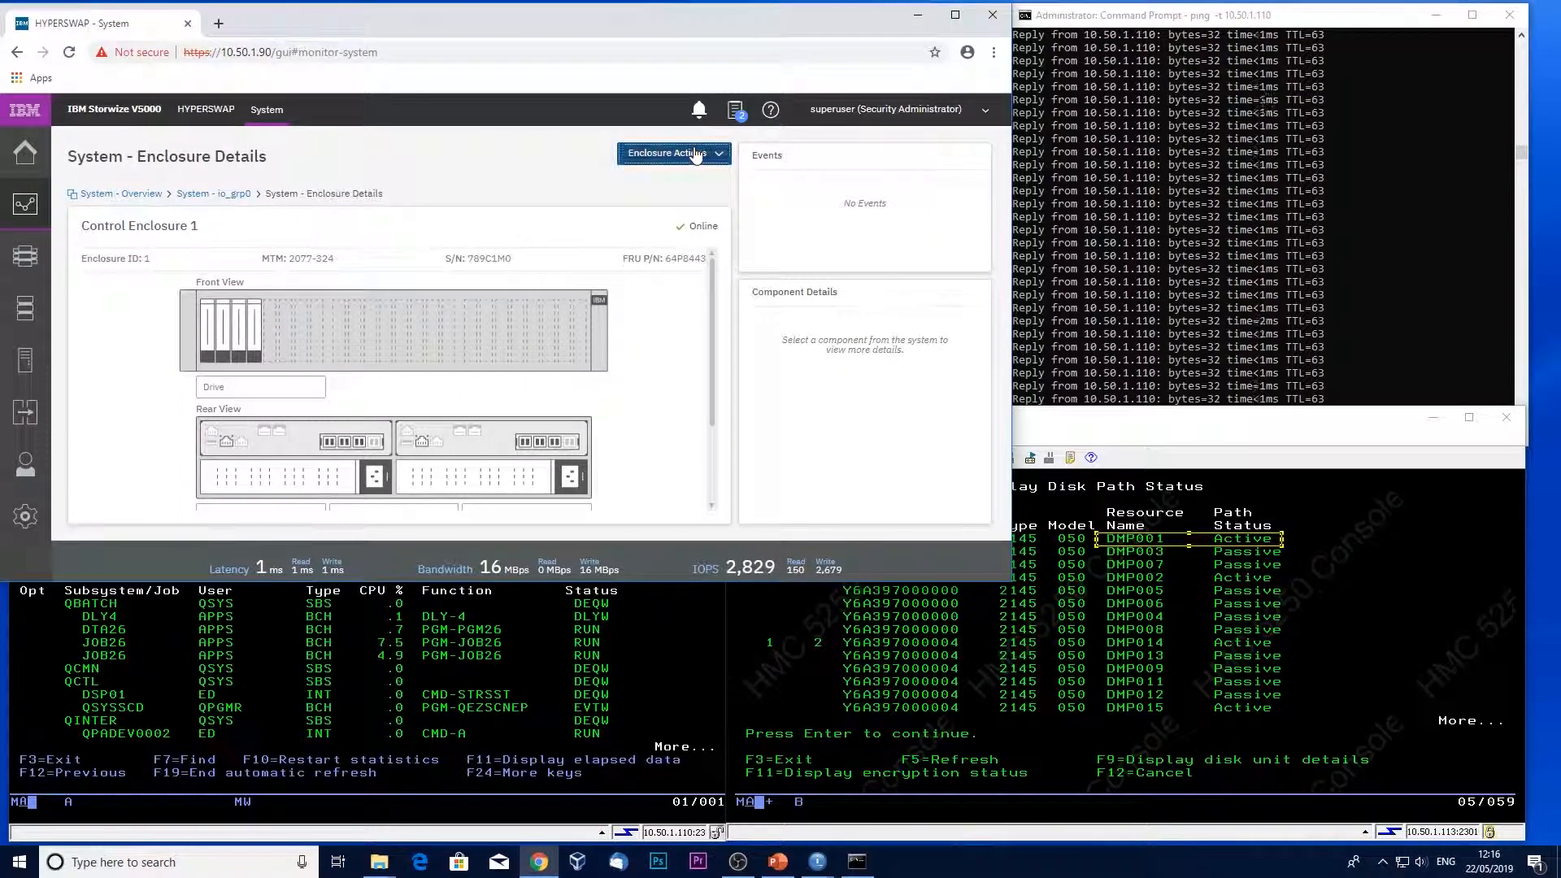
{"action": "left_click", "coordinate": [673, 152]}
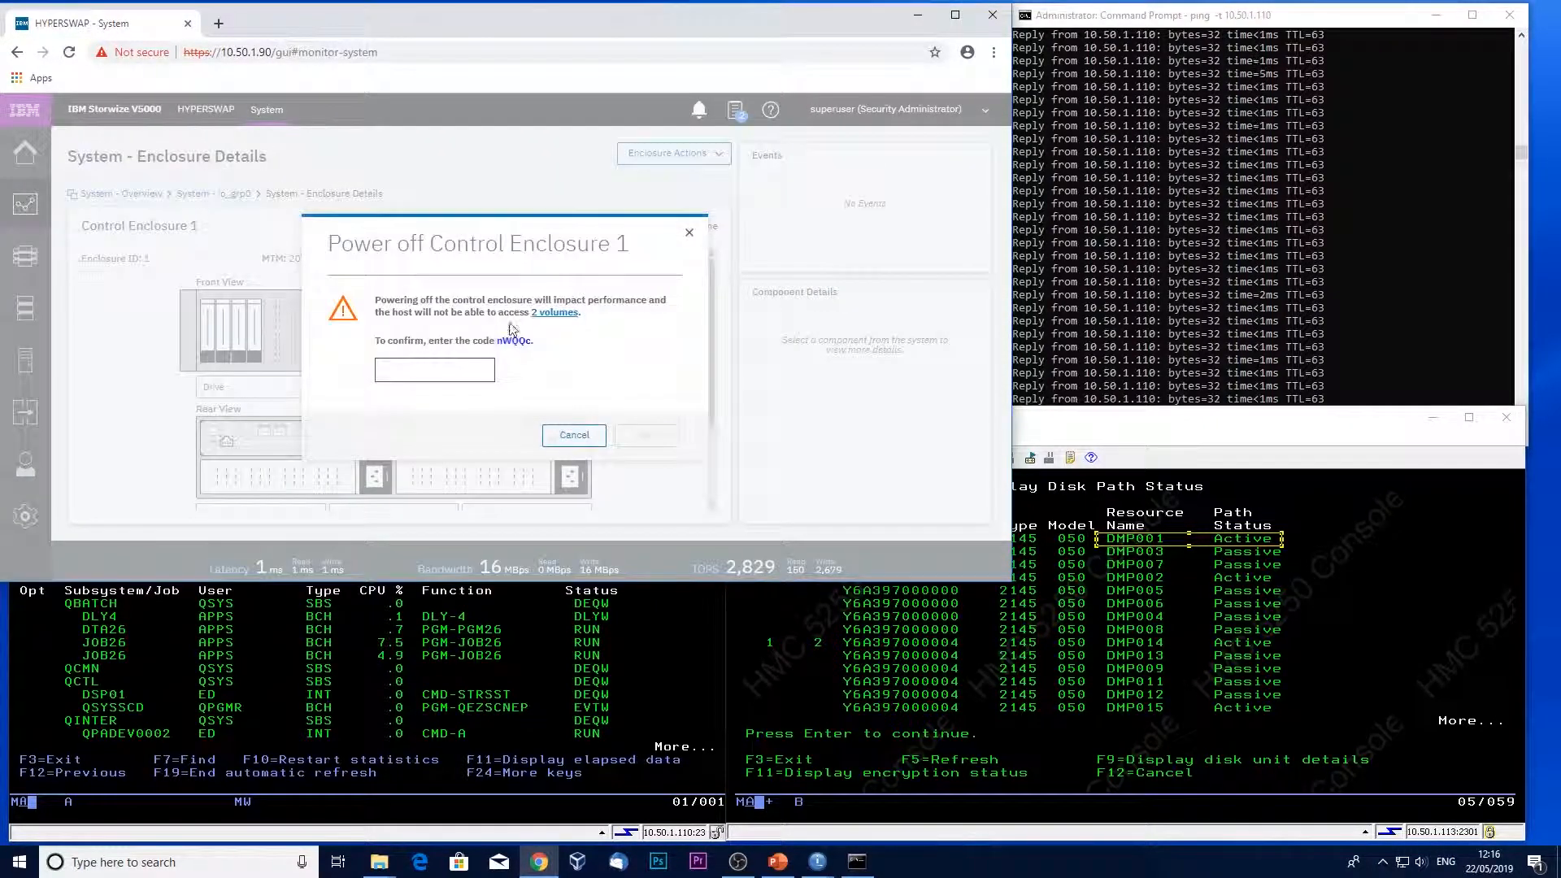
{"action": "left_click", "coordinate": [434, 369]}
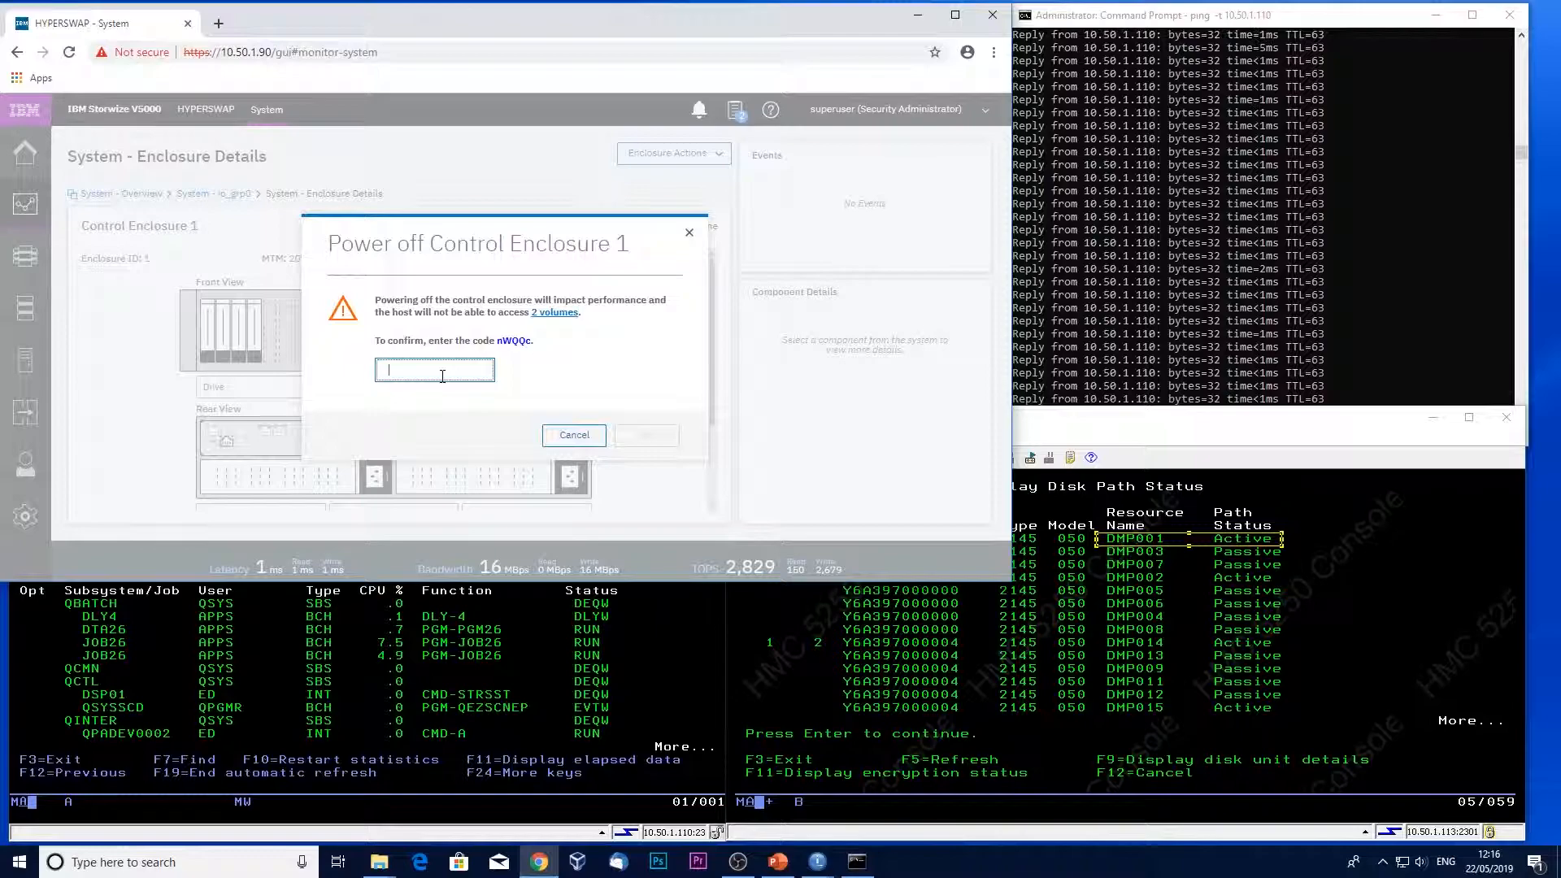
{"action": "type", "text": "nW"}
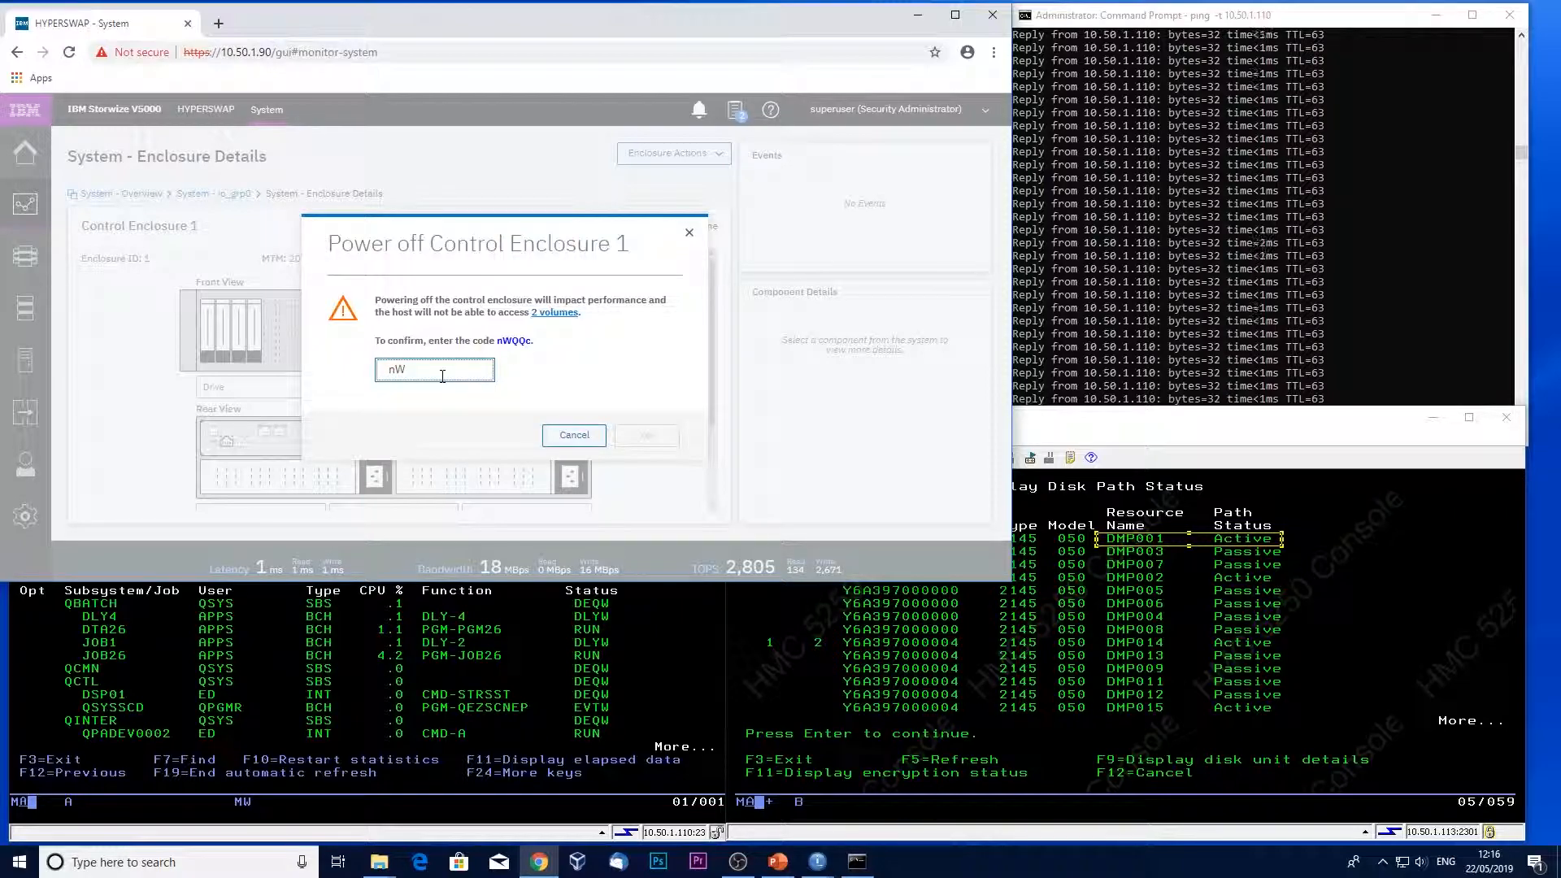
{"action": "type", "text": "QQc"}
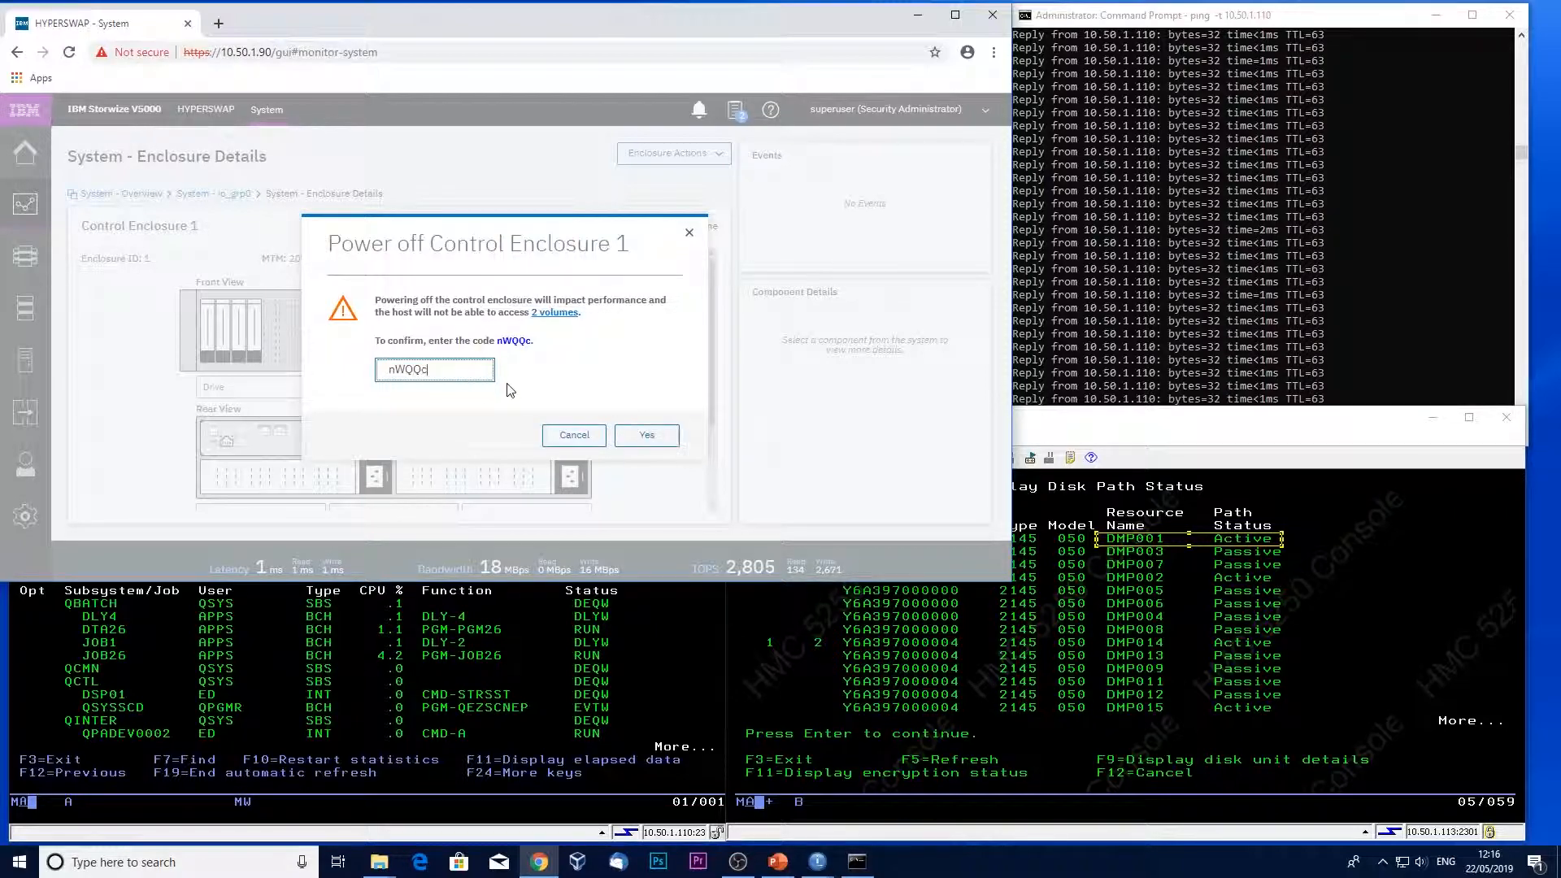
{"action": "left_click", "coordinate": [647, 435]}
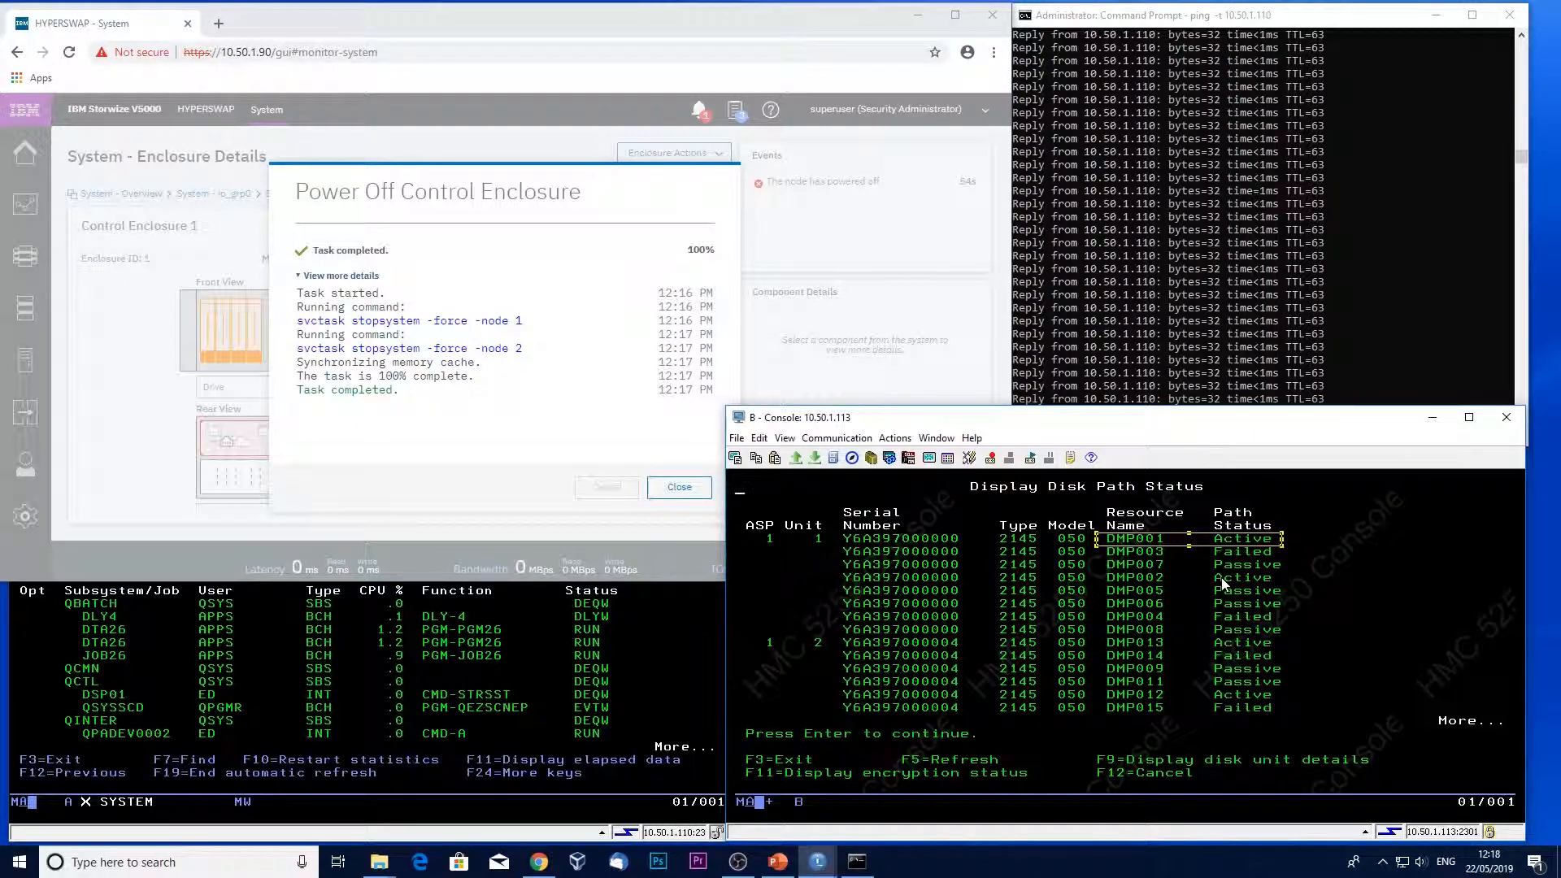
{"action": "mouse_move", "coordinate": [1130, 547]}
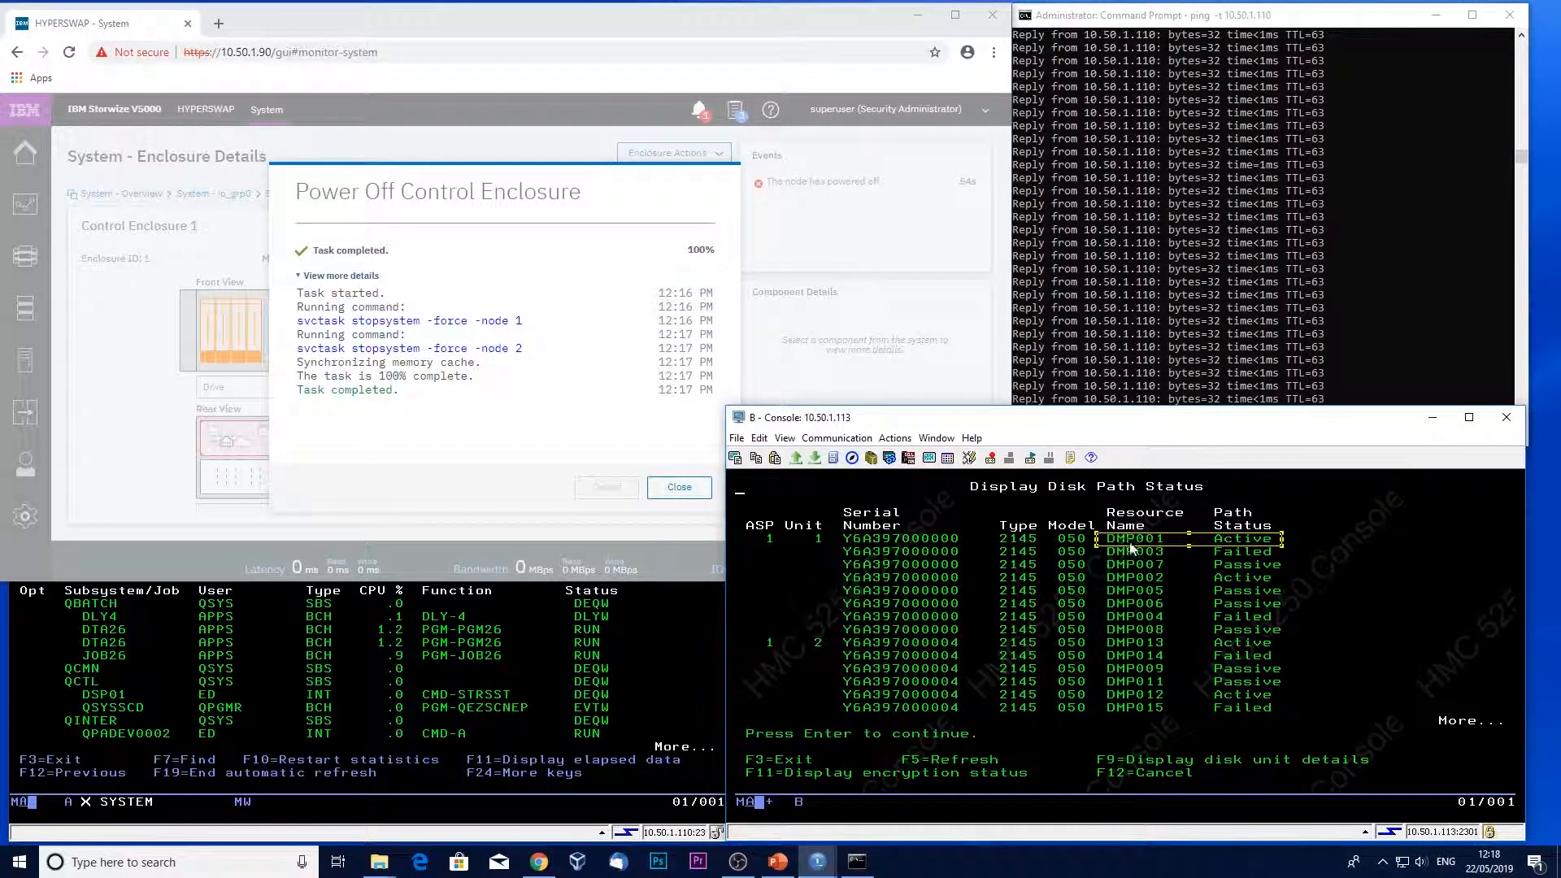
{"action": "mouse_move", "coordinate": [1170, 551]}
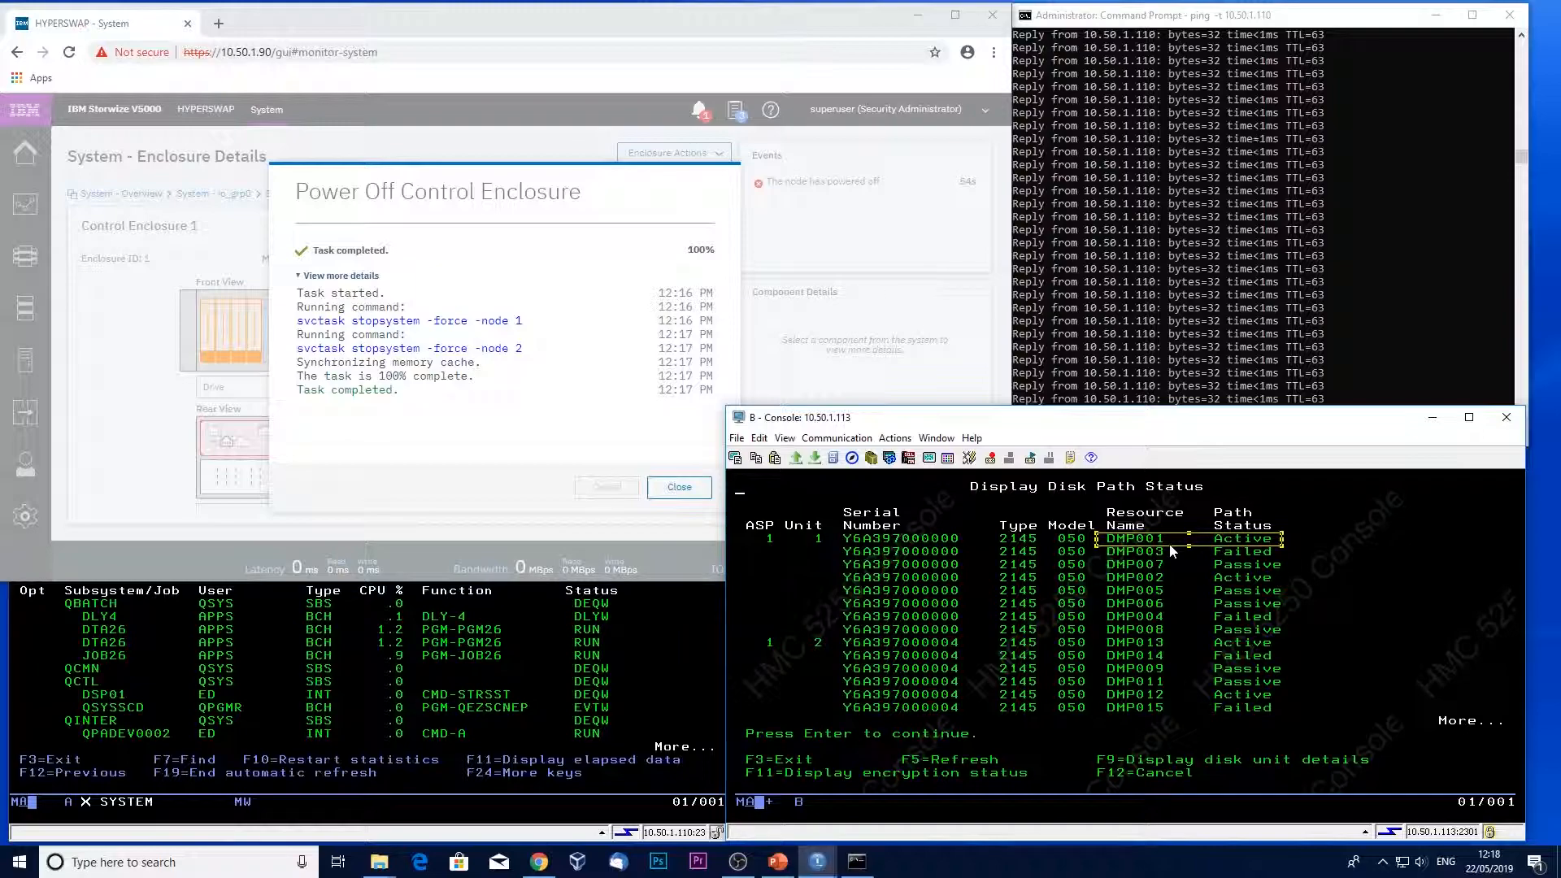
{"action": "mouse_move", "coordinate": [1245, 625]}
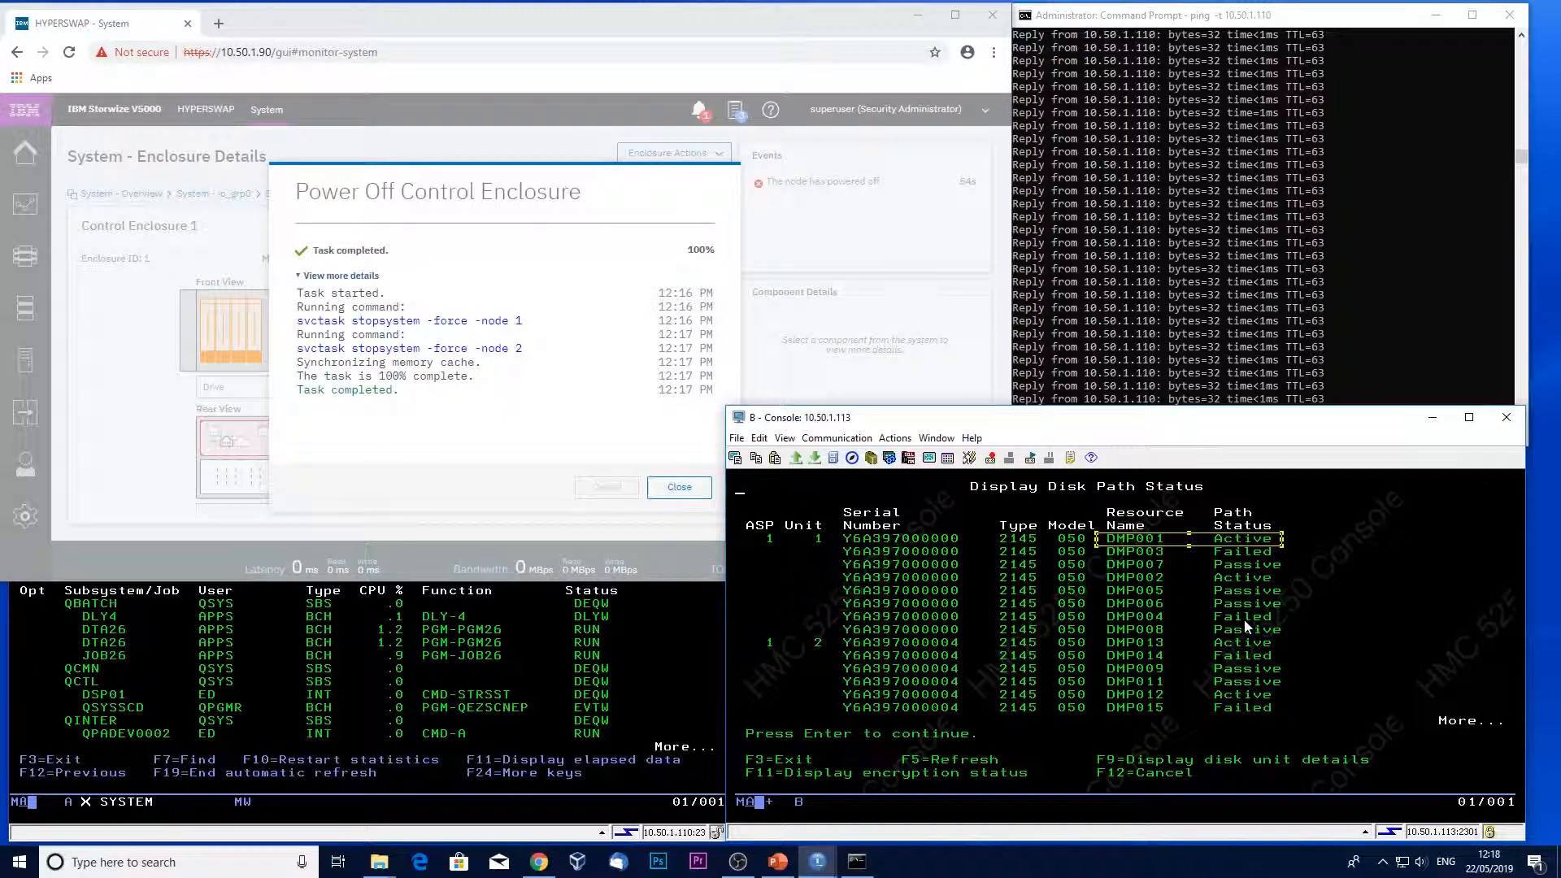
{"action": "mouse_move", "coordinate": [1154, 560]}
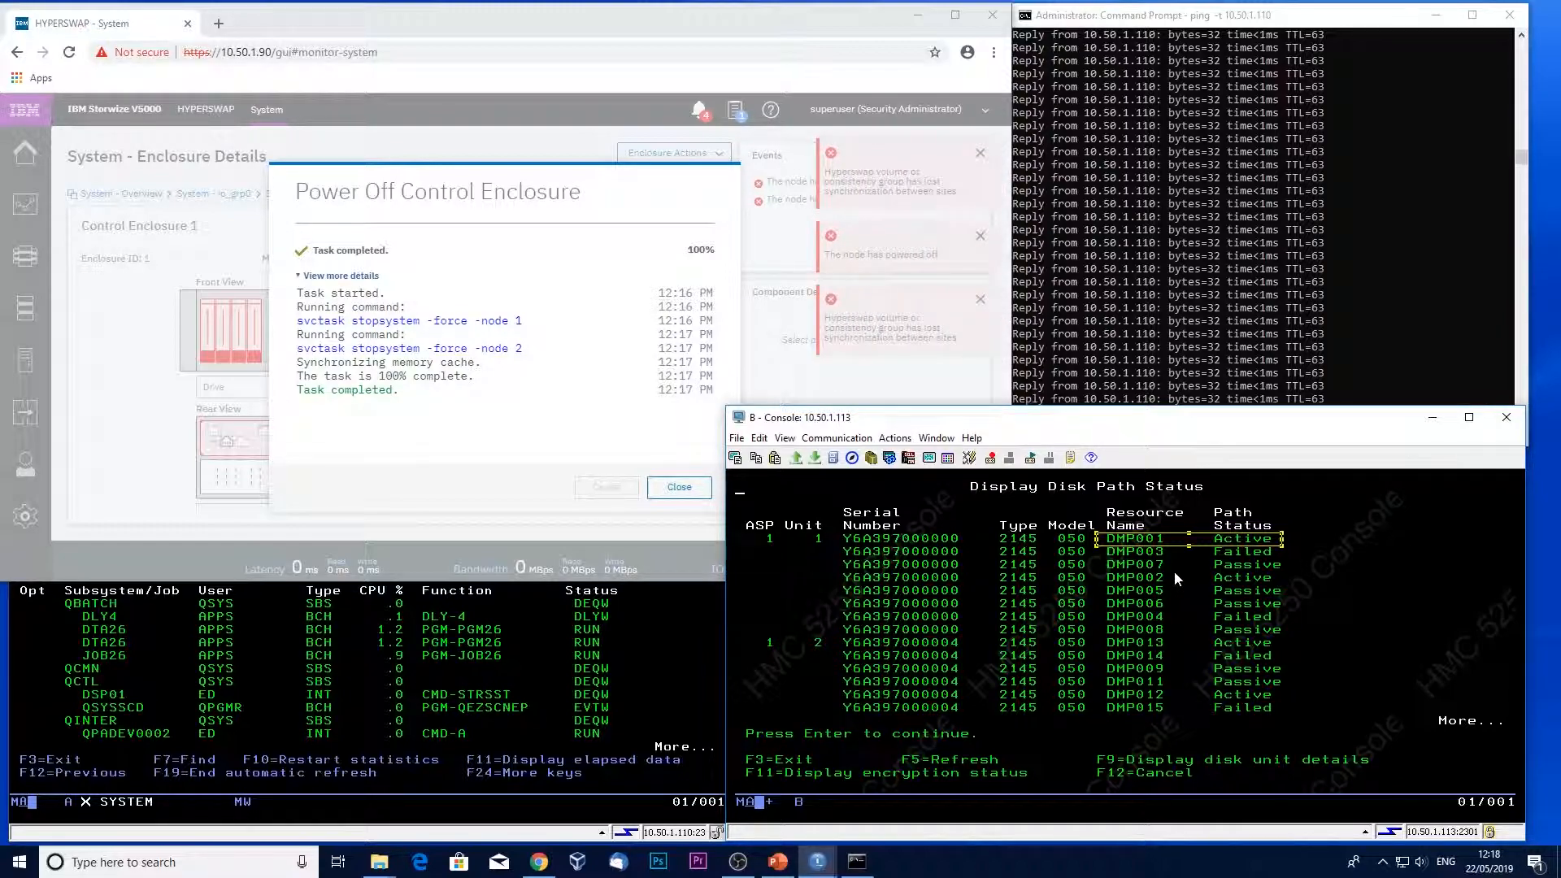
{"action": "mouse_move", "coordinate": [924, 276]}
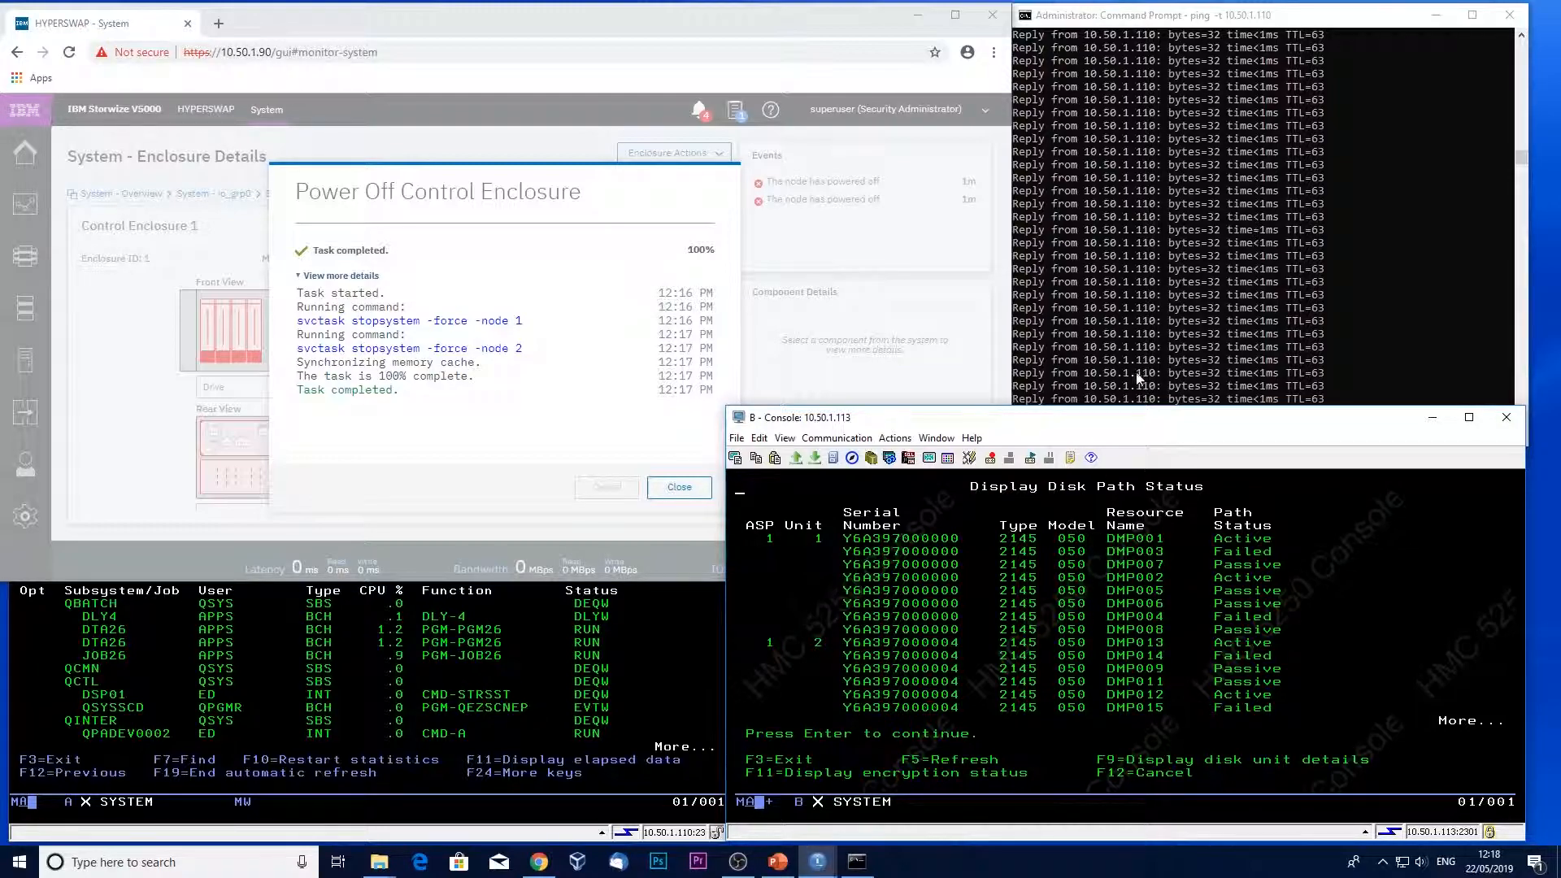
{"action": "mouse_move", "coordinate": [995, 774]}
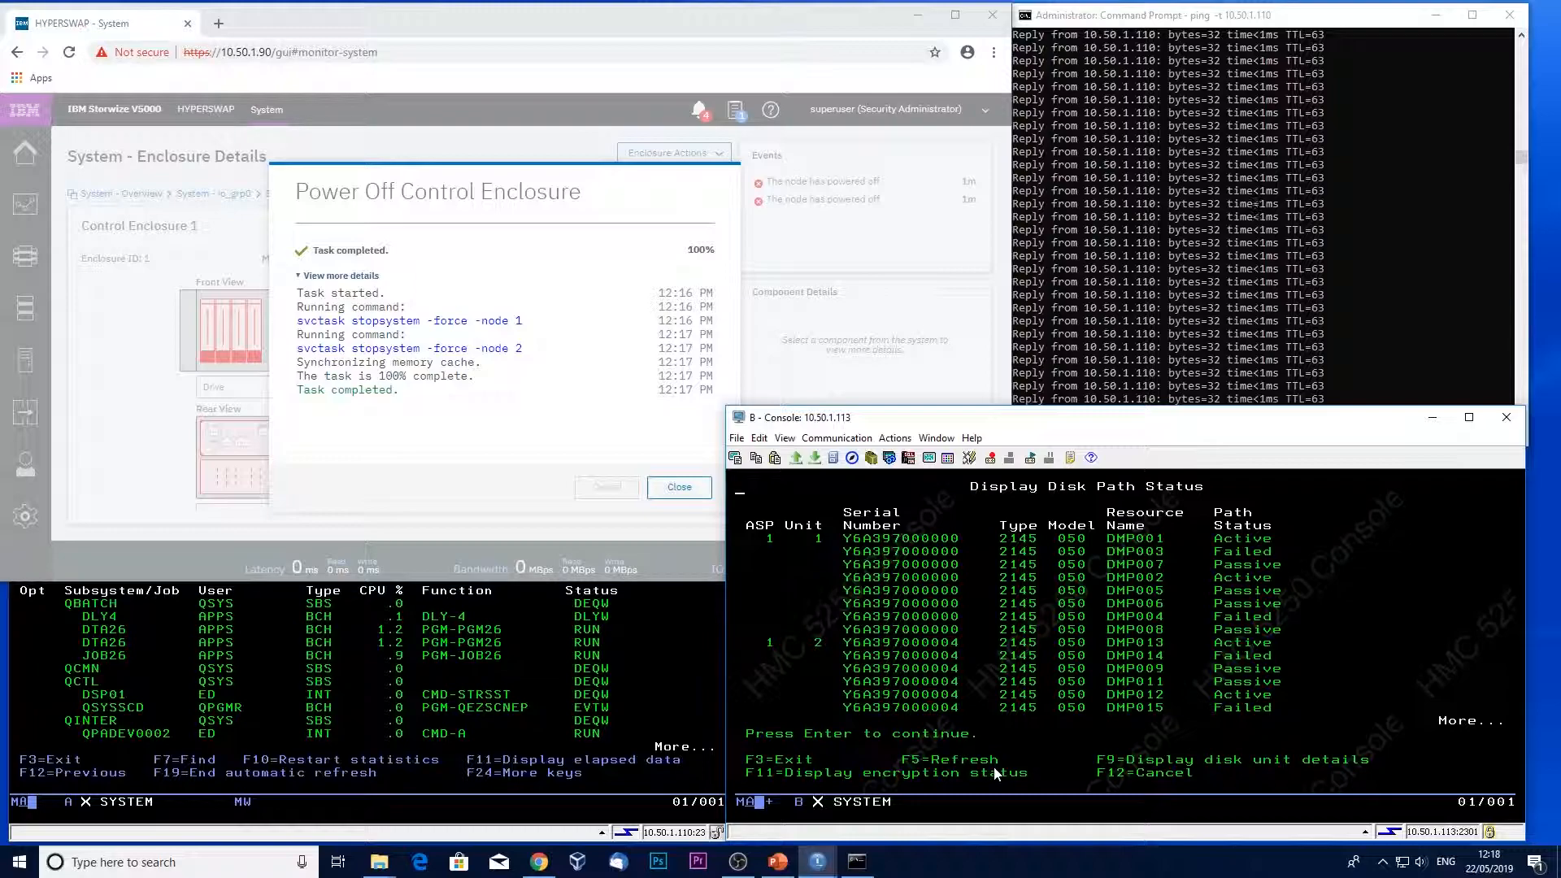
{"action": "mouse_move", "coordinate": [1028, 751]}
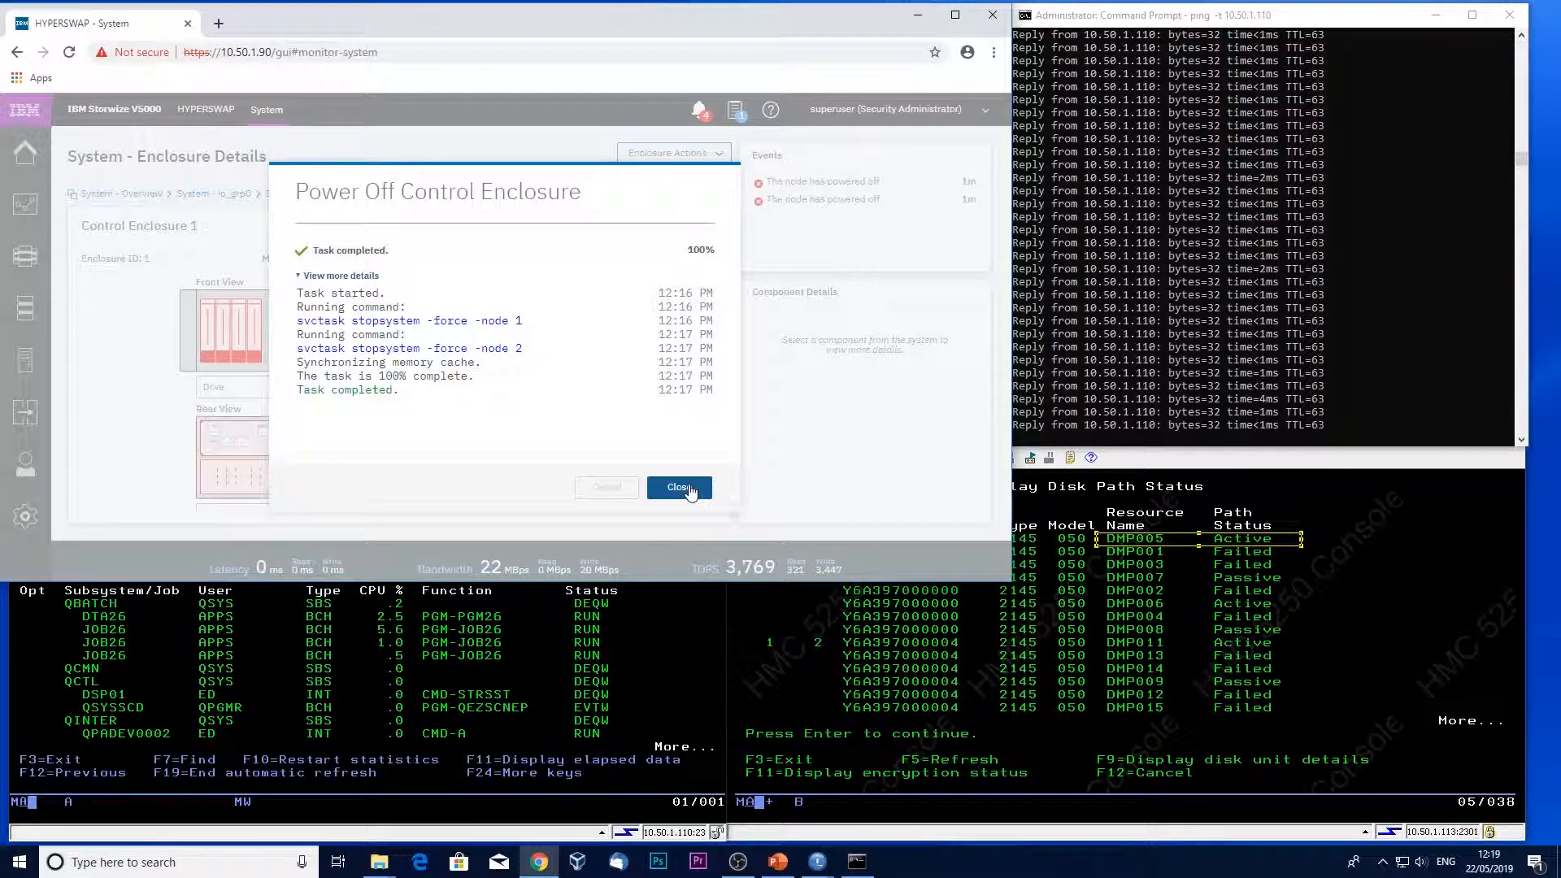
- Dismiss the power-off task and list the Not in a Group remote copy relationships rcrel0 and rcrel1
{"action": "left_click", "coordinate": [679, 487]}
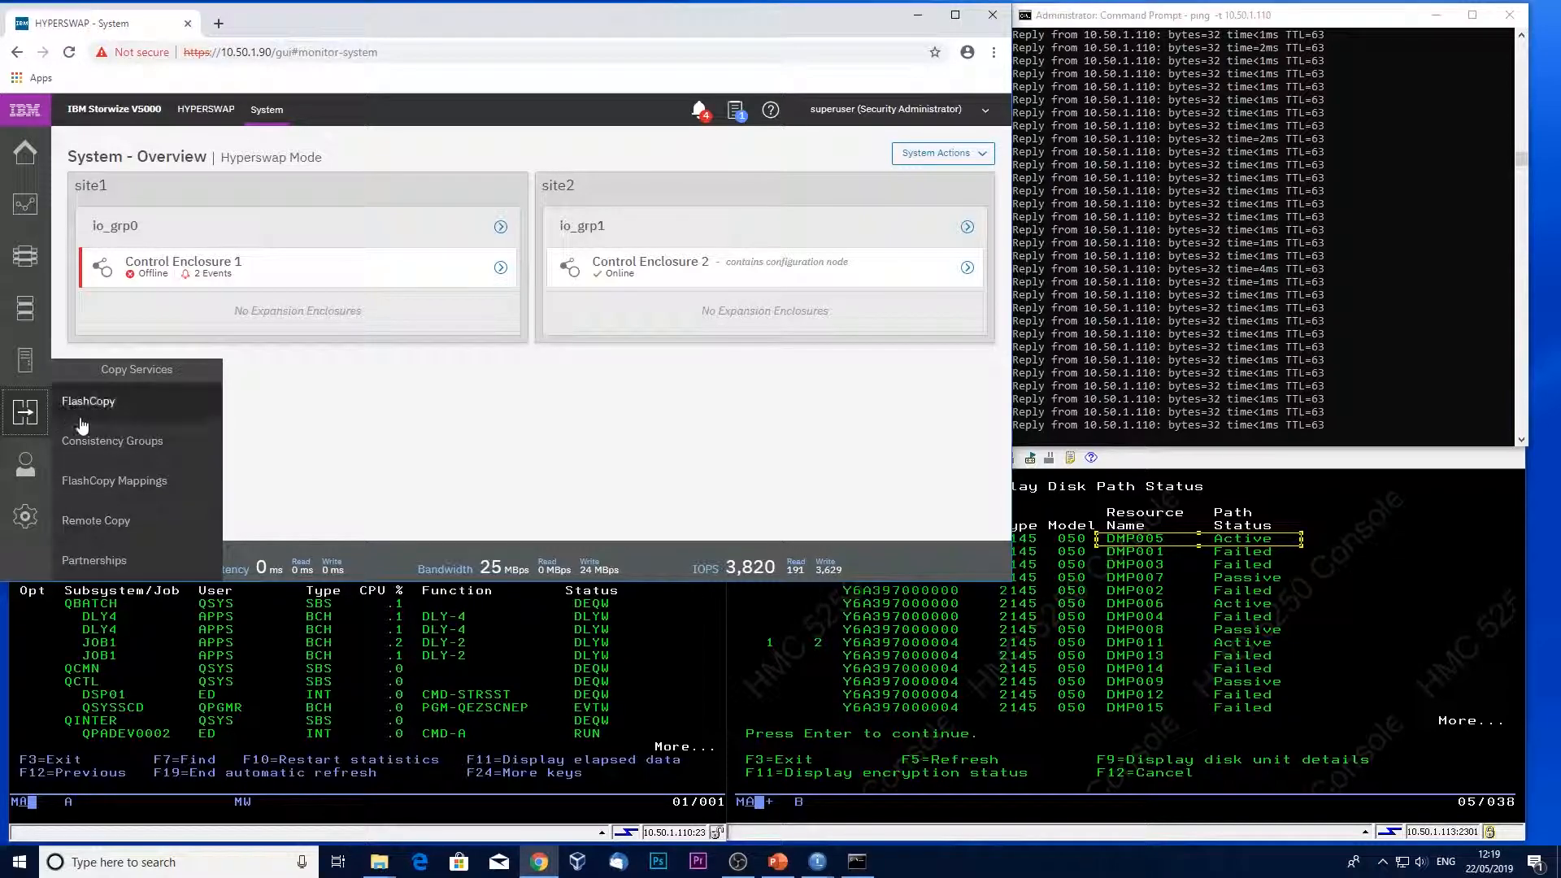
{"action": "left_click", "coordinate": [96, 520]}
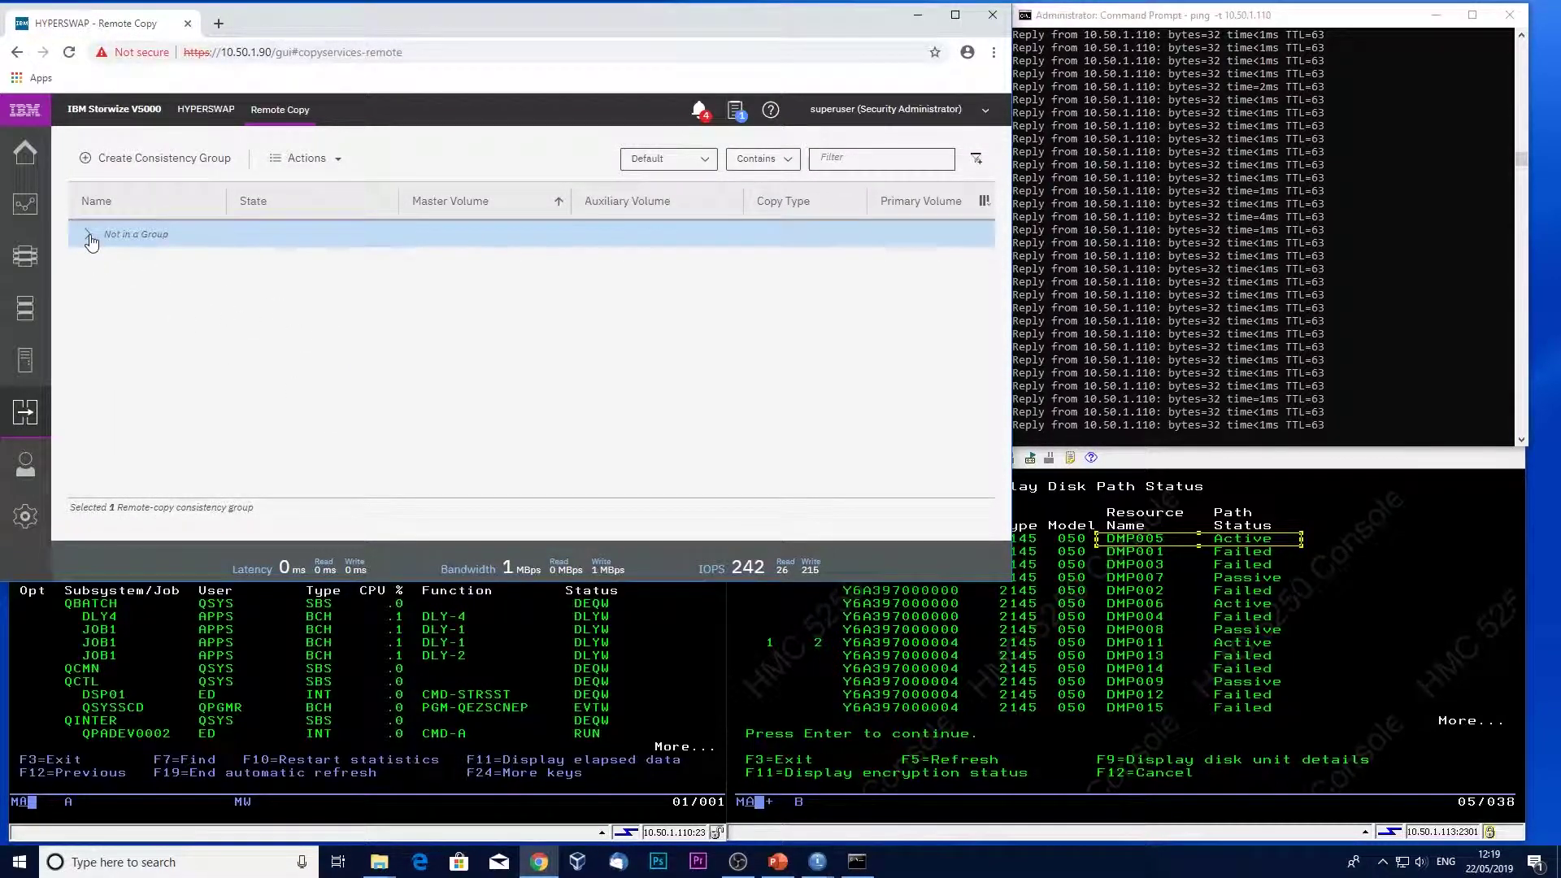
{"action": "left_click", "coordinate": [90, 239]}
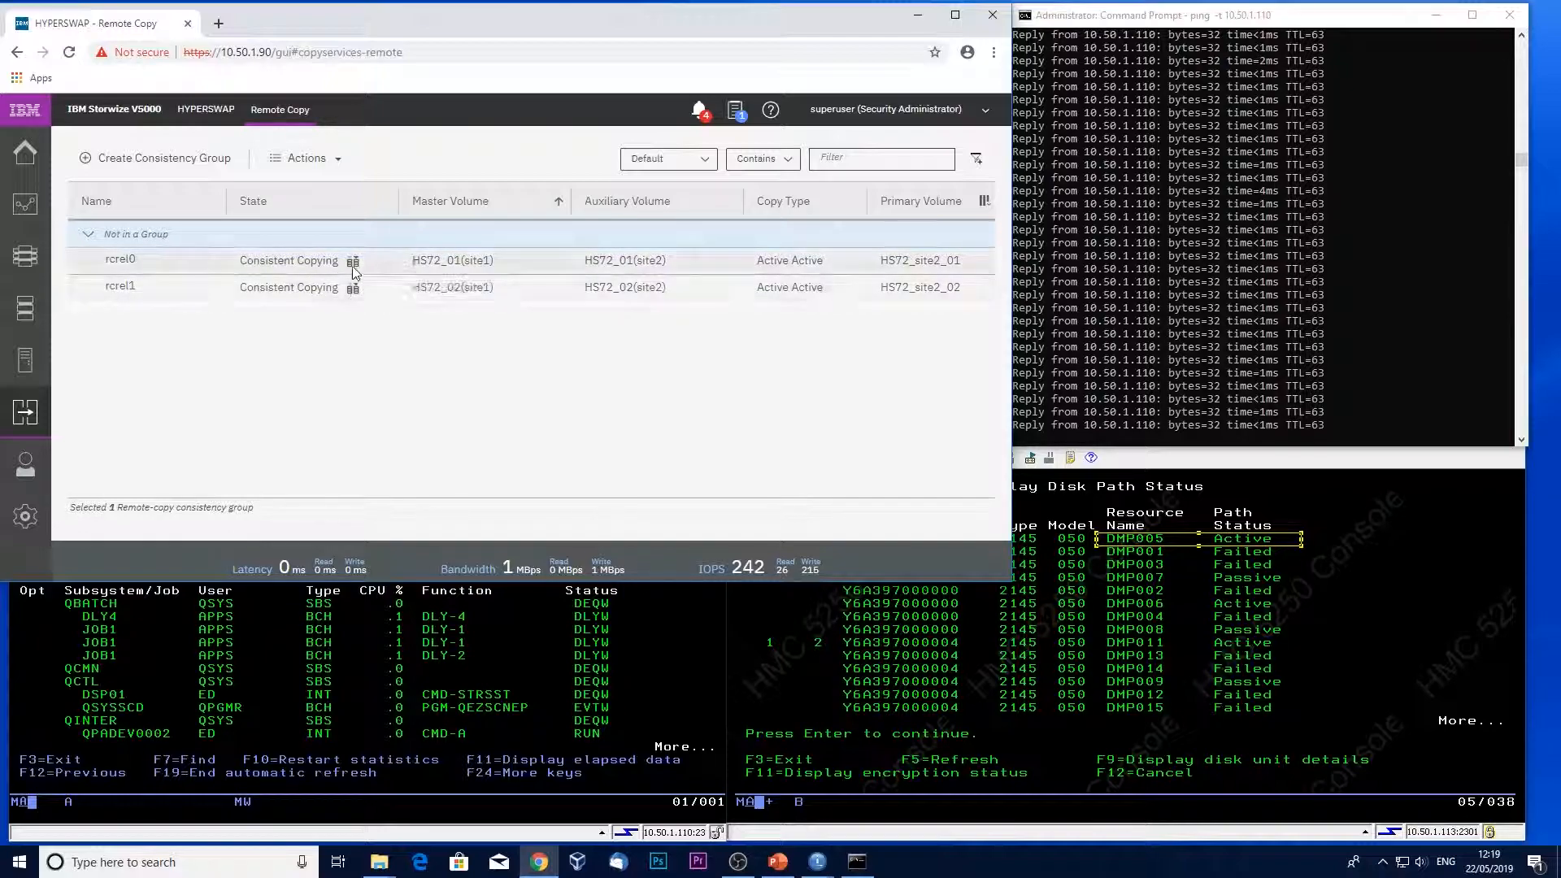
{"action": "mouse_move", "coordinate": [353, 261]}
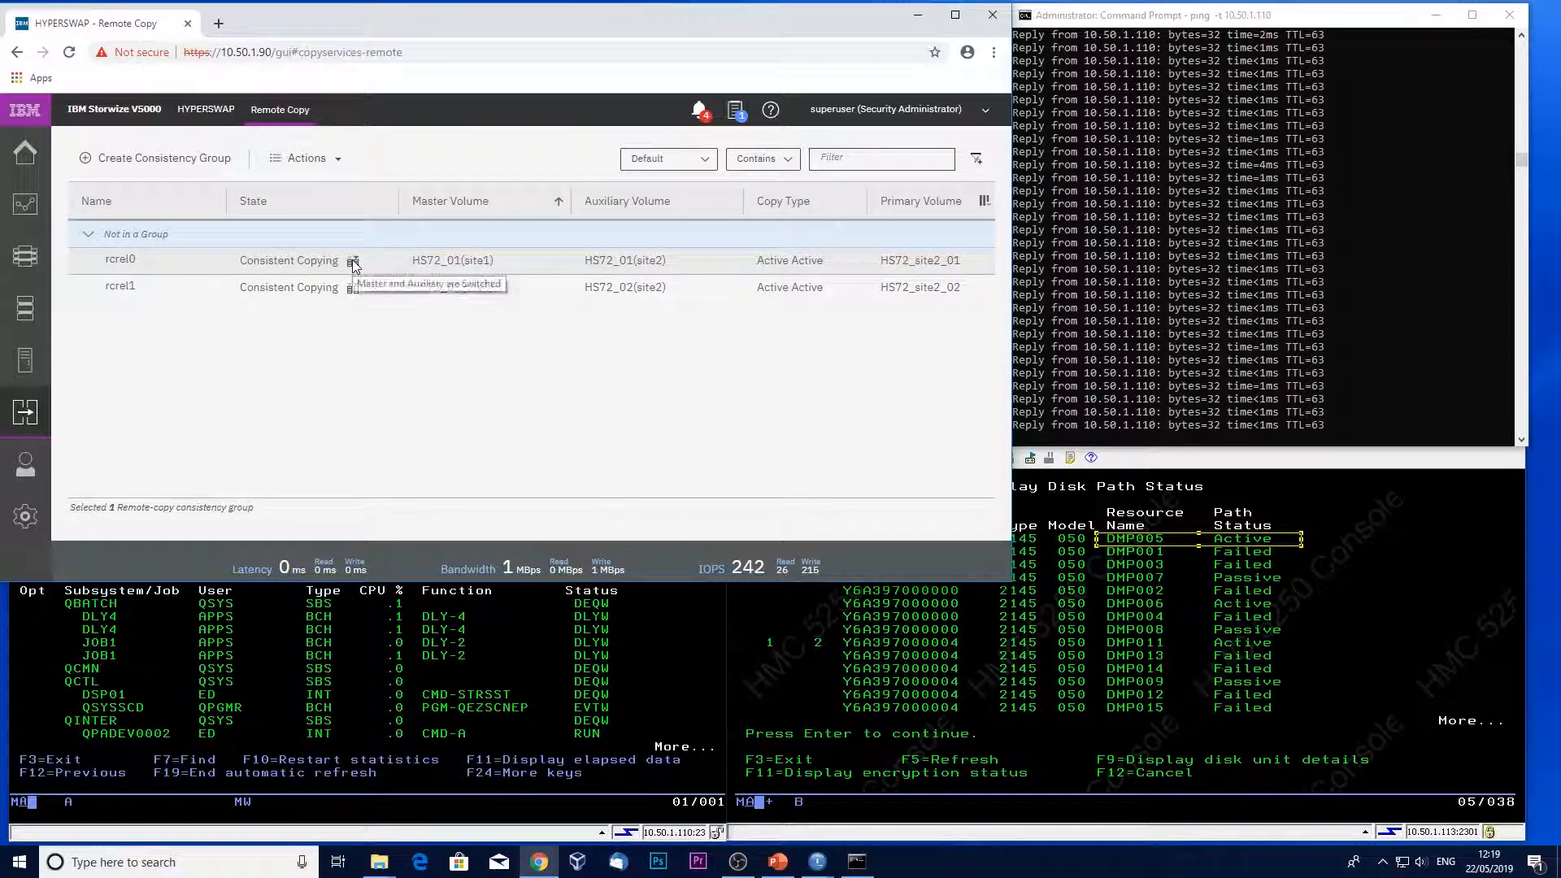
{"action": "mouse_move", "coordinate": [903, 260]}
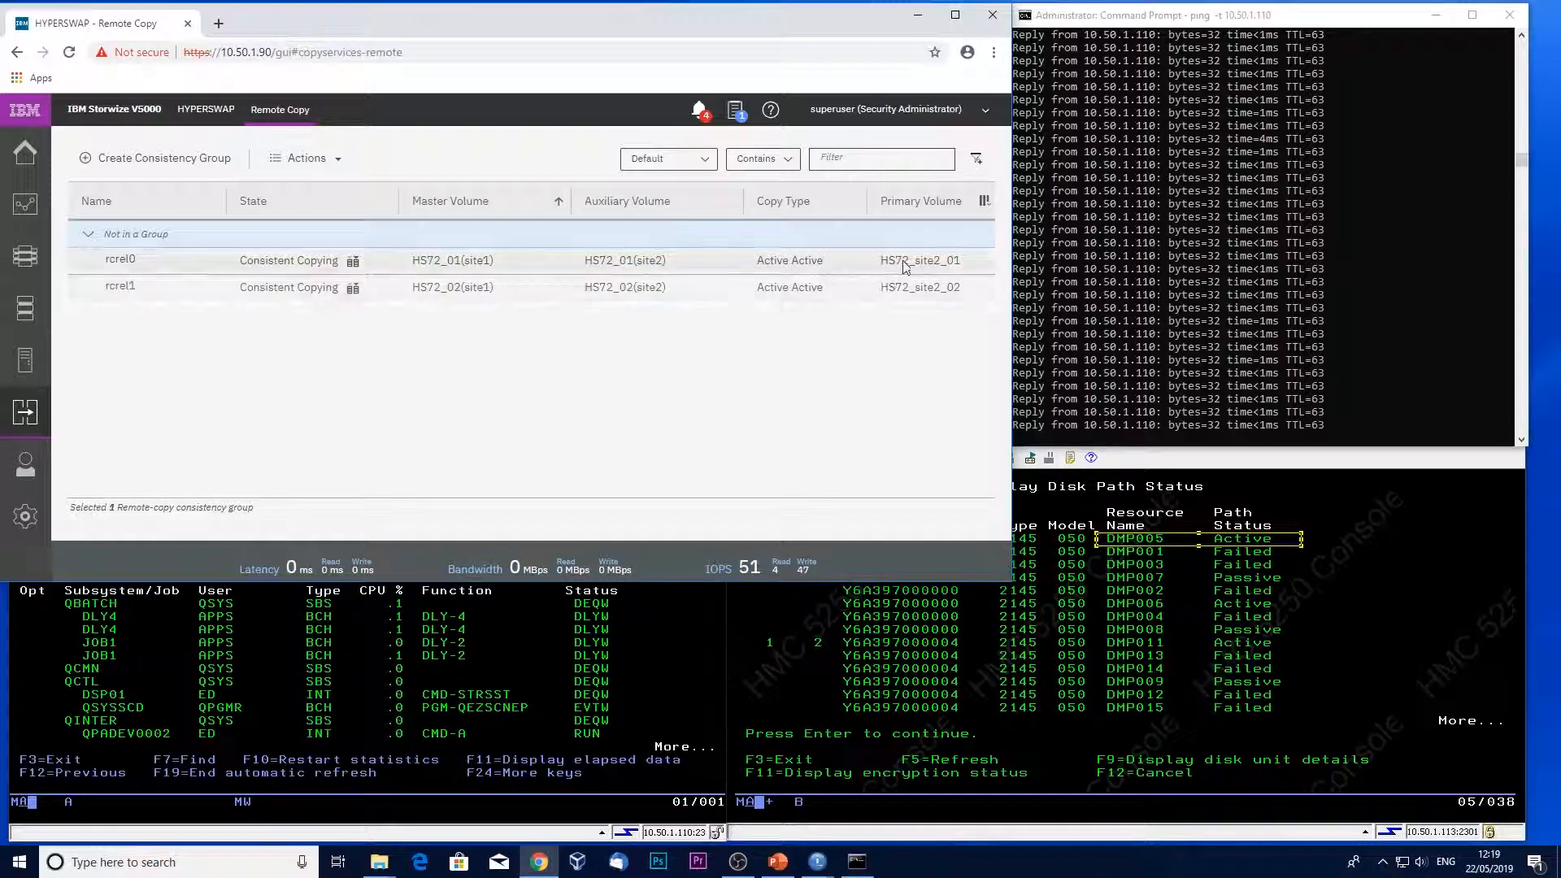
{"action": "mouse_move", "coordinate": [950, 267]}
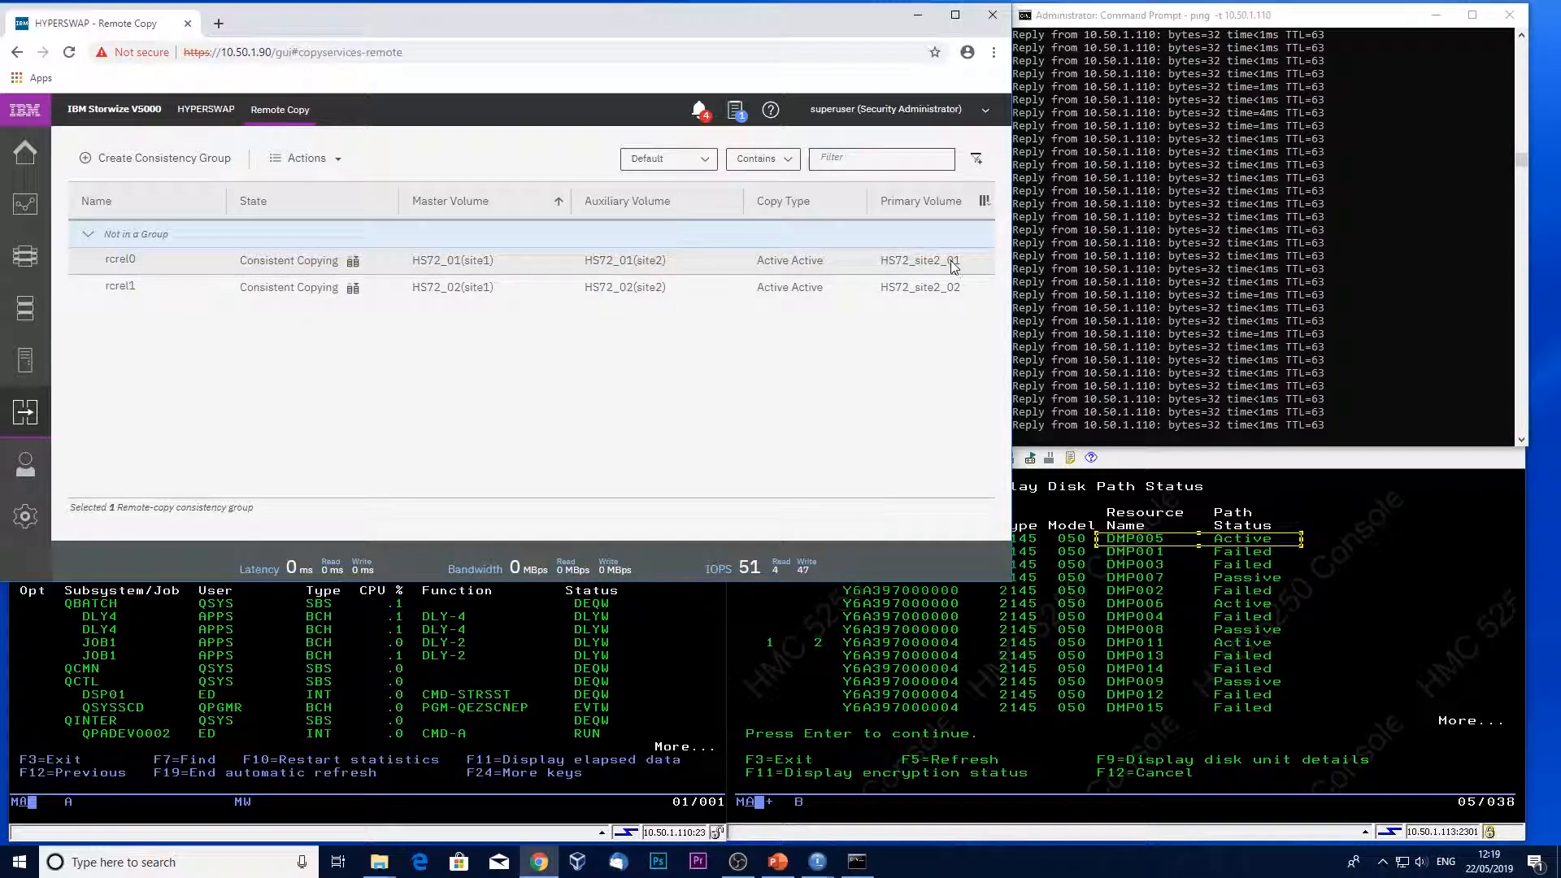